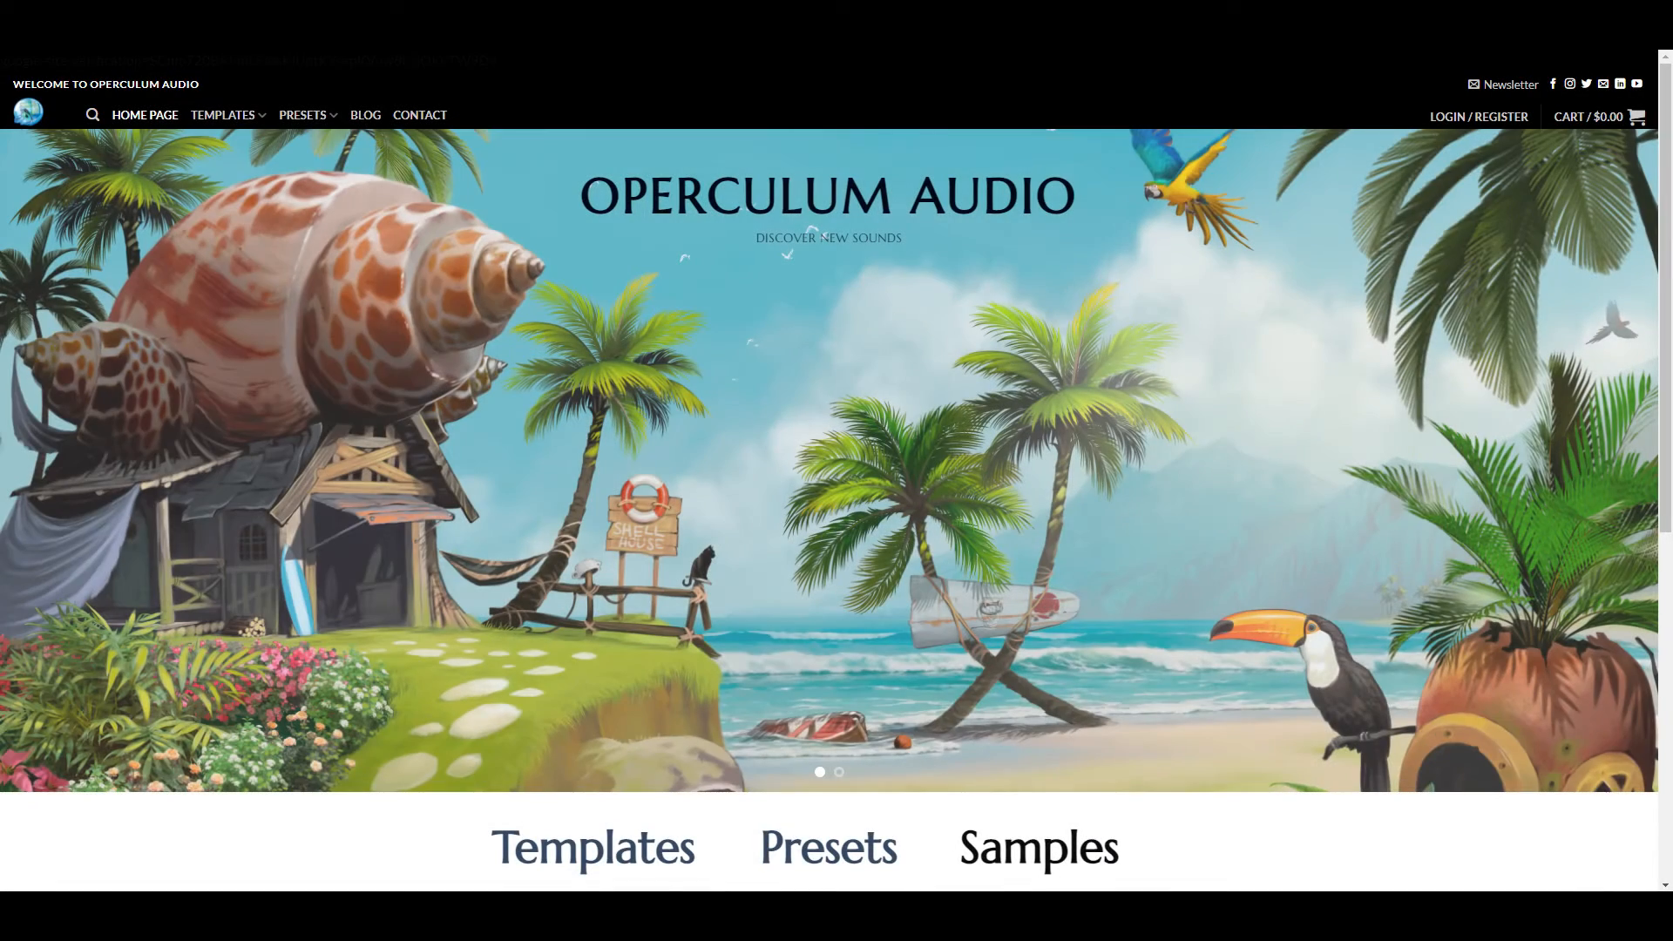
- Scroll the Native Access Updates list showing 24 updates with Bite 1.3.3 on top
{"action": "scroll", "scroll_direction": "down", "scroll_amount": 3}
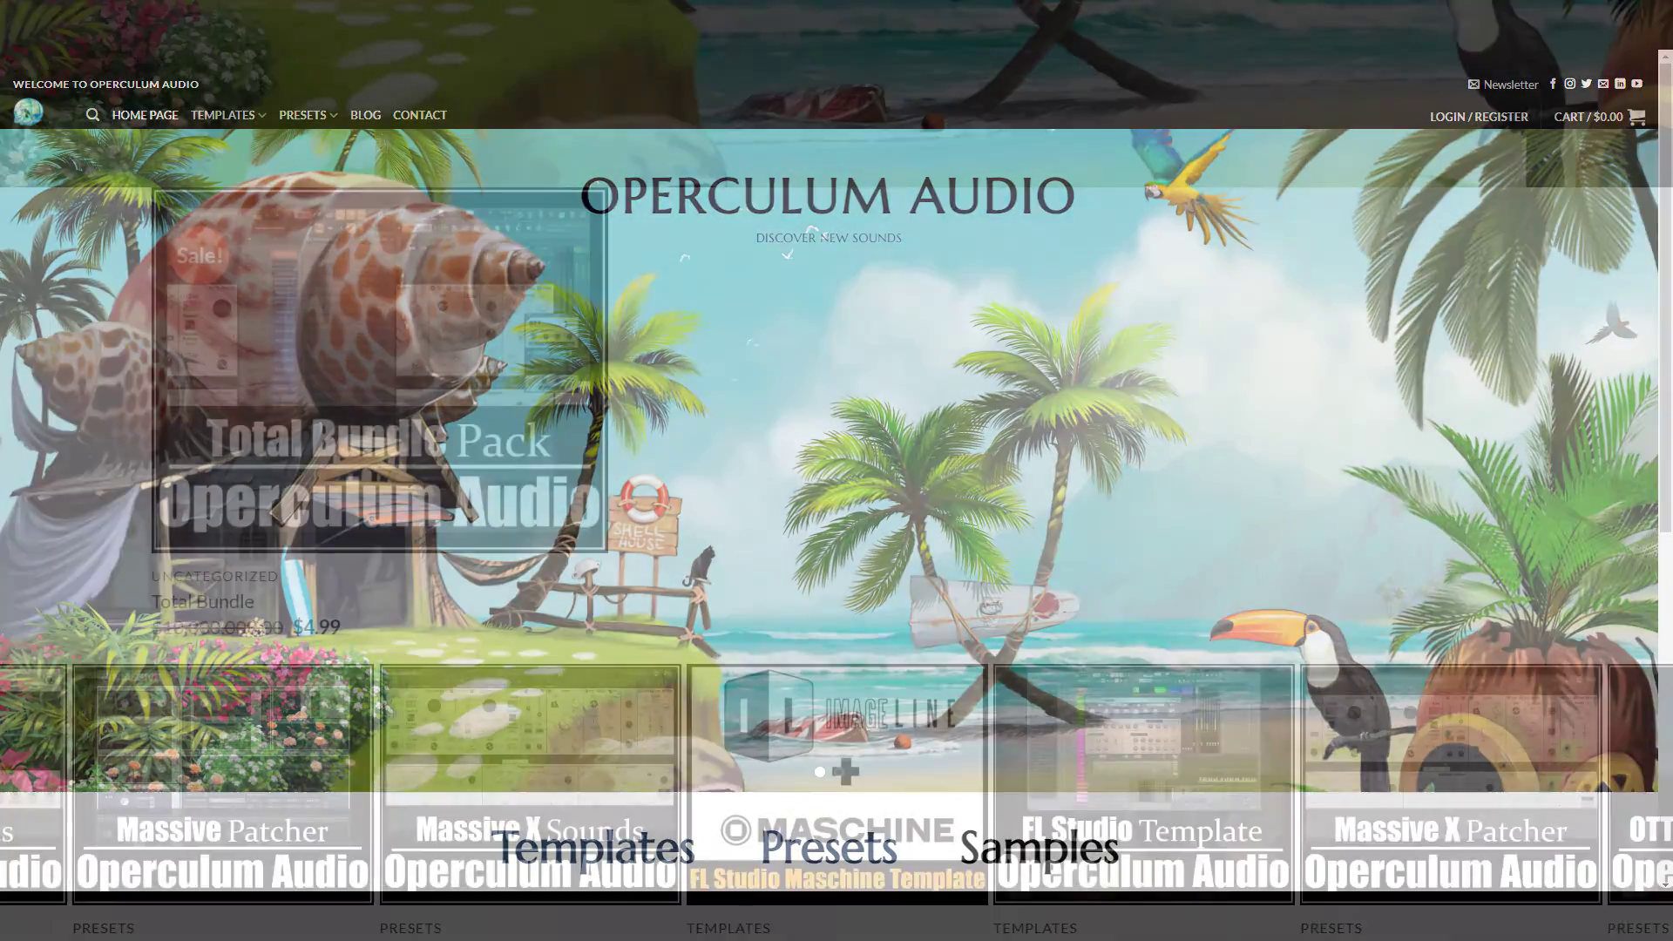
{"action": "scroll", "scroll_direction": "down", "scroll_amount": 3}
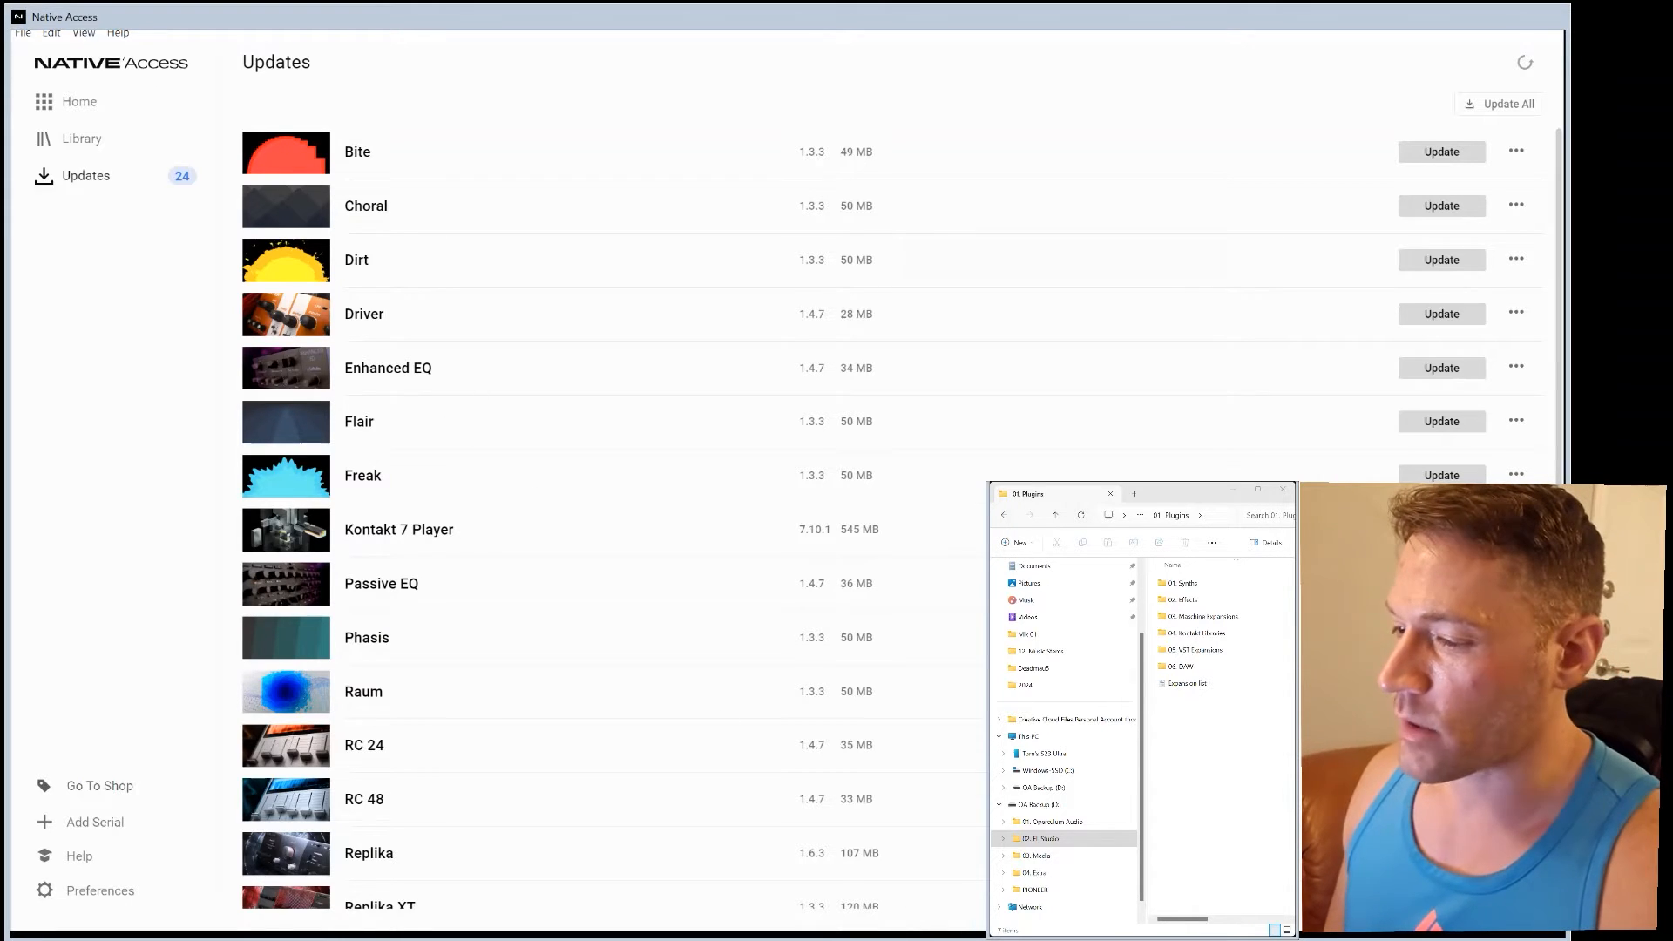
{"action": "mouse_move", "coordinate": [1284, 171]}
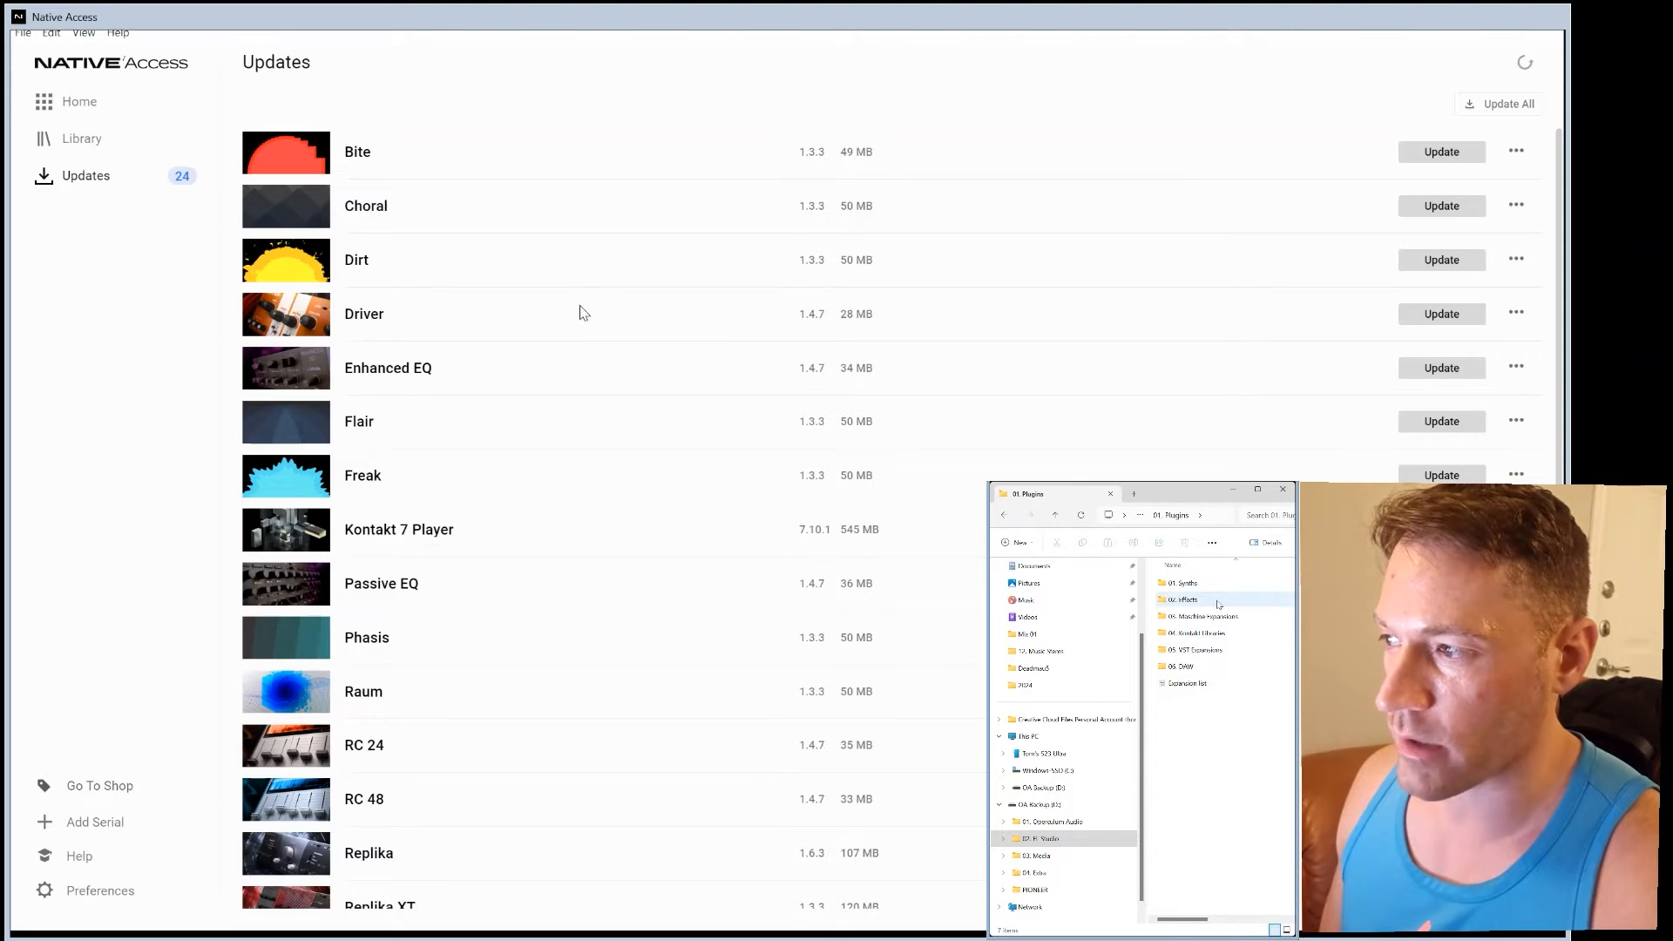
- Go into the backup drive's 02. Effects > Bite folder and check the existing Bite setup file
{"action": "double_click", "coordinate": [1179, 599]}
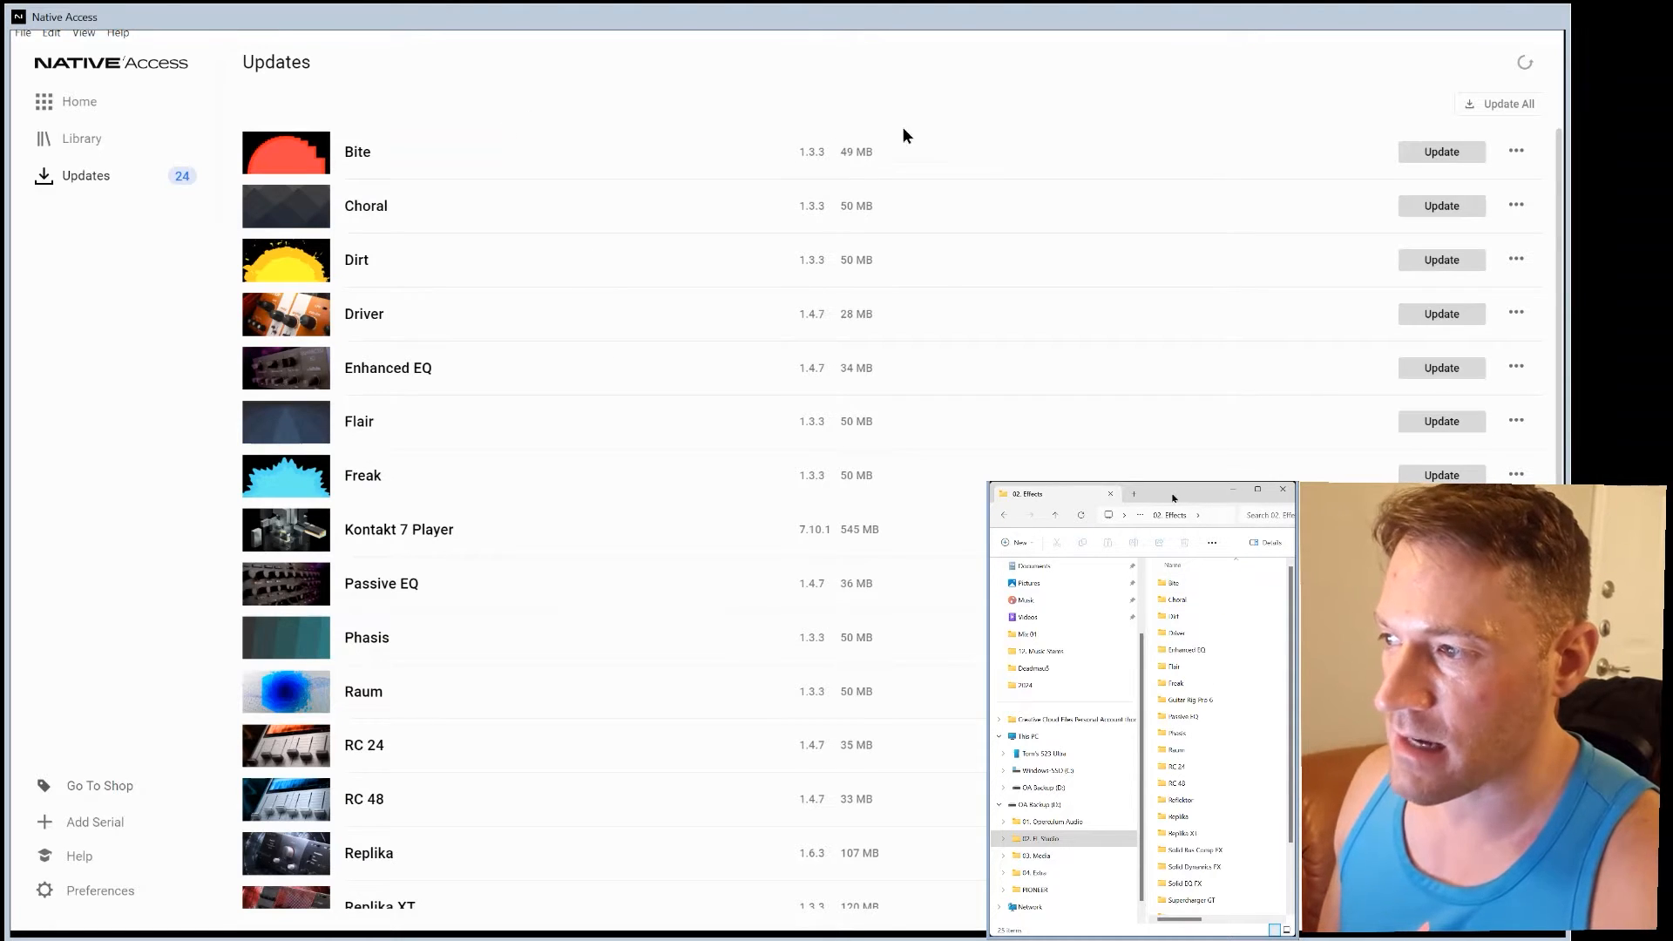
{"action": "double_click", "coordinate": [1172, 582]}
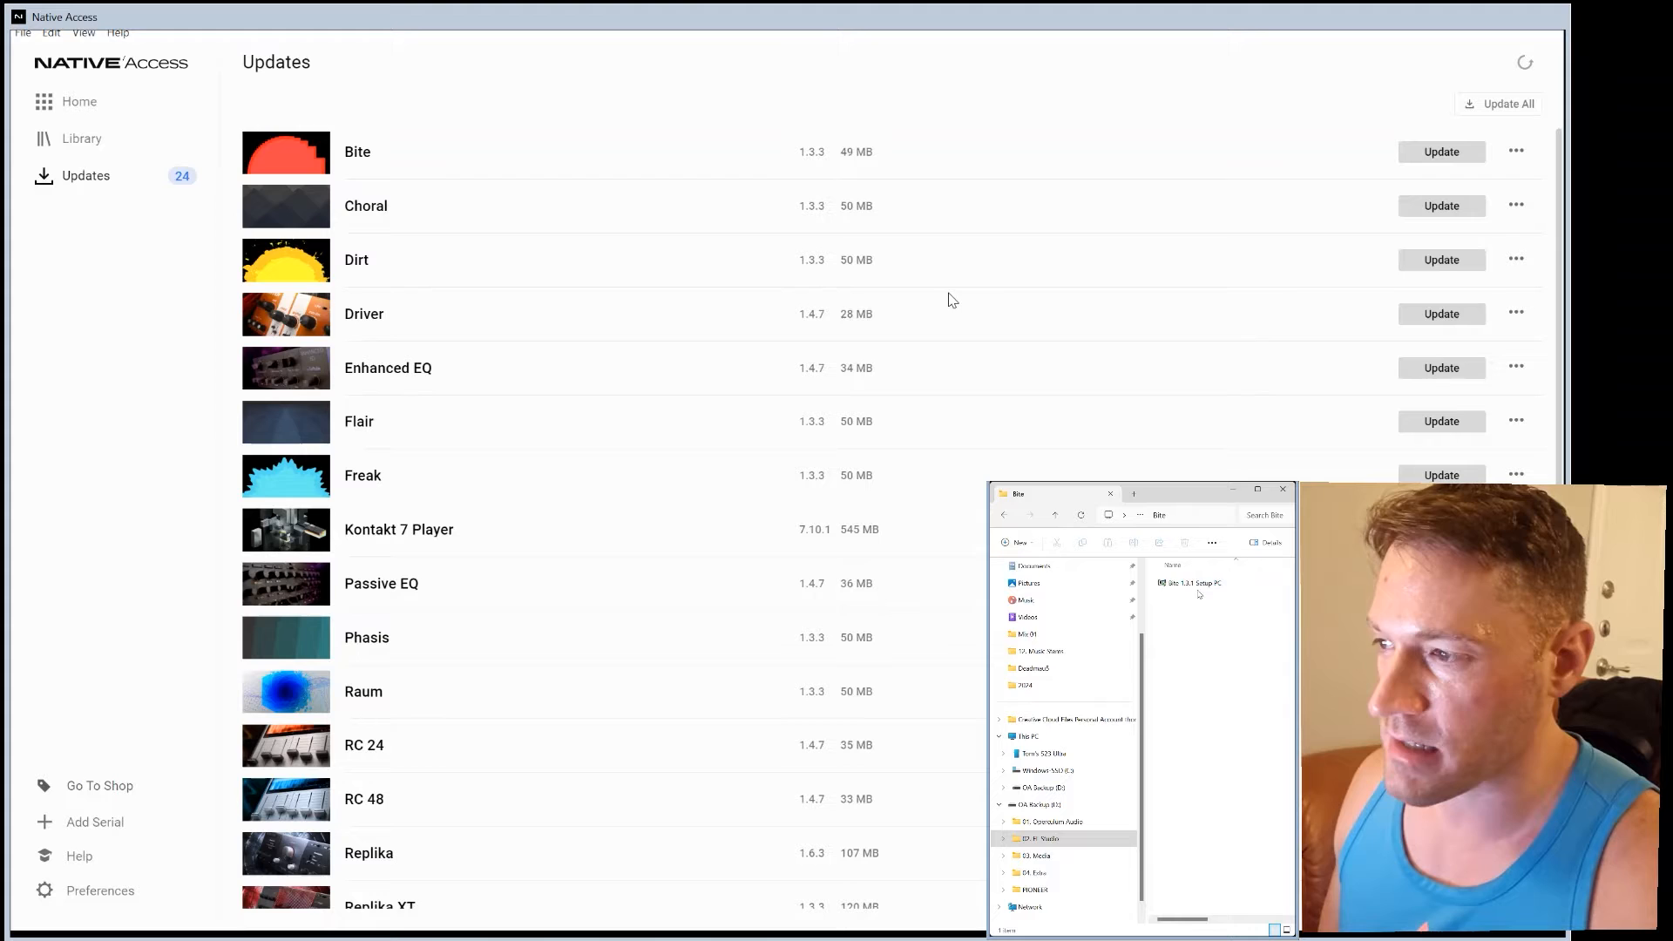
{"action": "left_click", "coordinate": [1193, 582]}
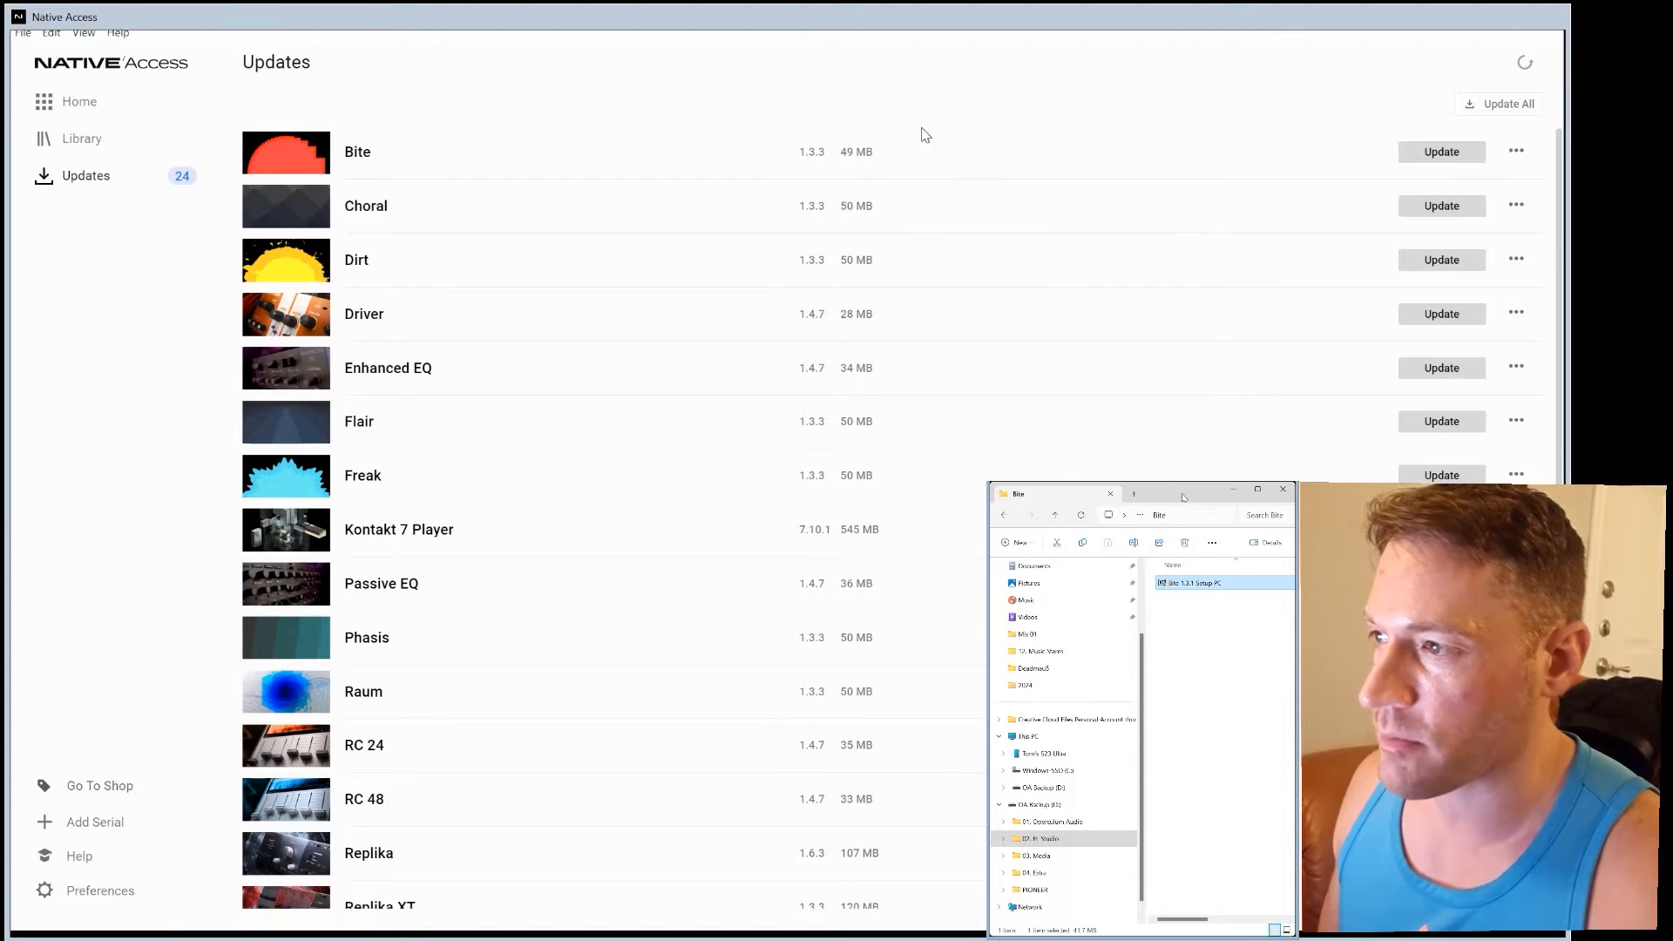
{"action": "mouse_move", "coordinate": [808, 172]}
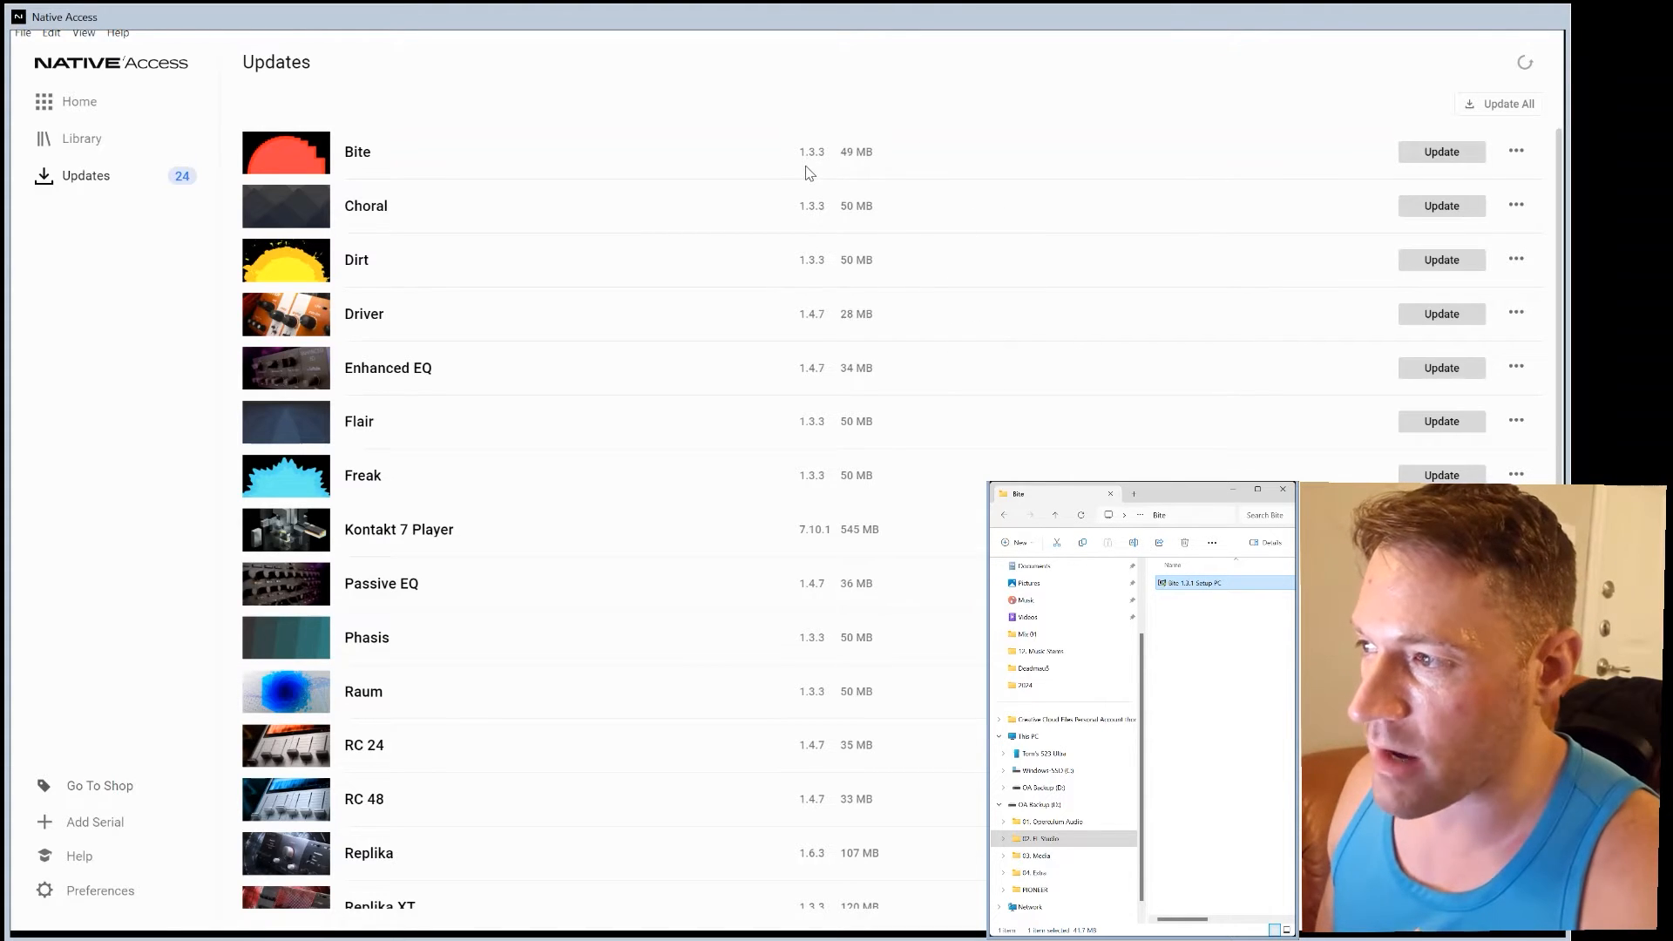
{"action": "mouse_move", "coordinate": [975, 270]}
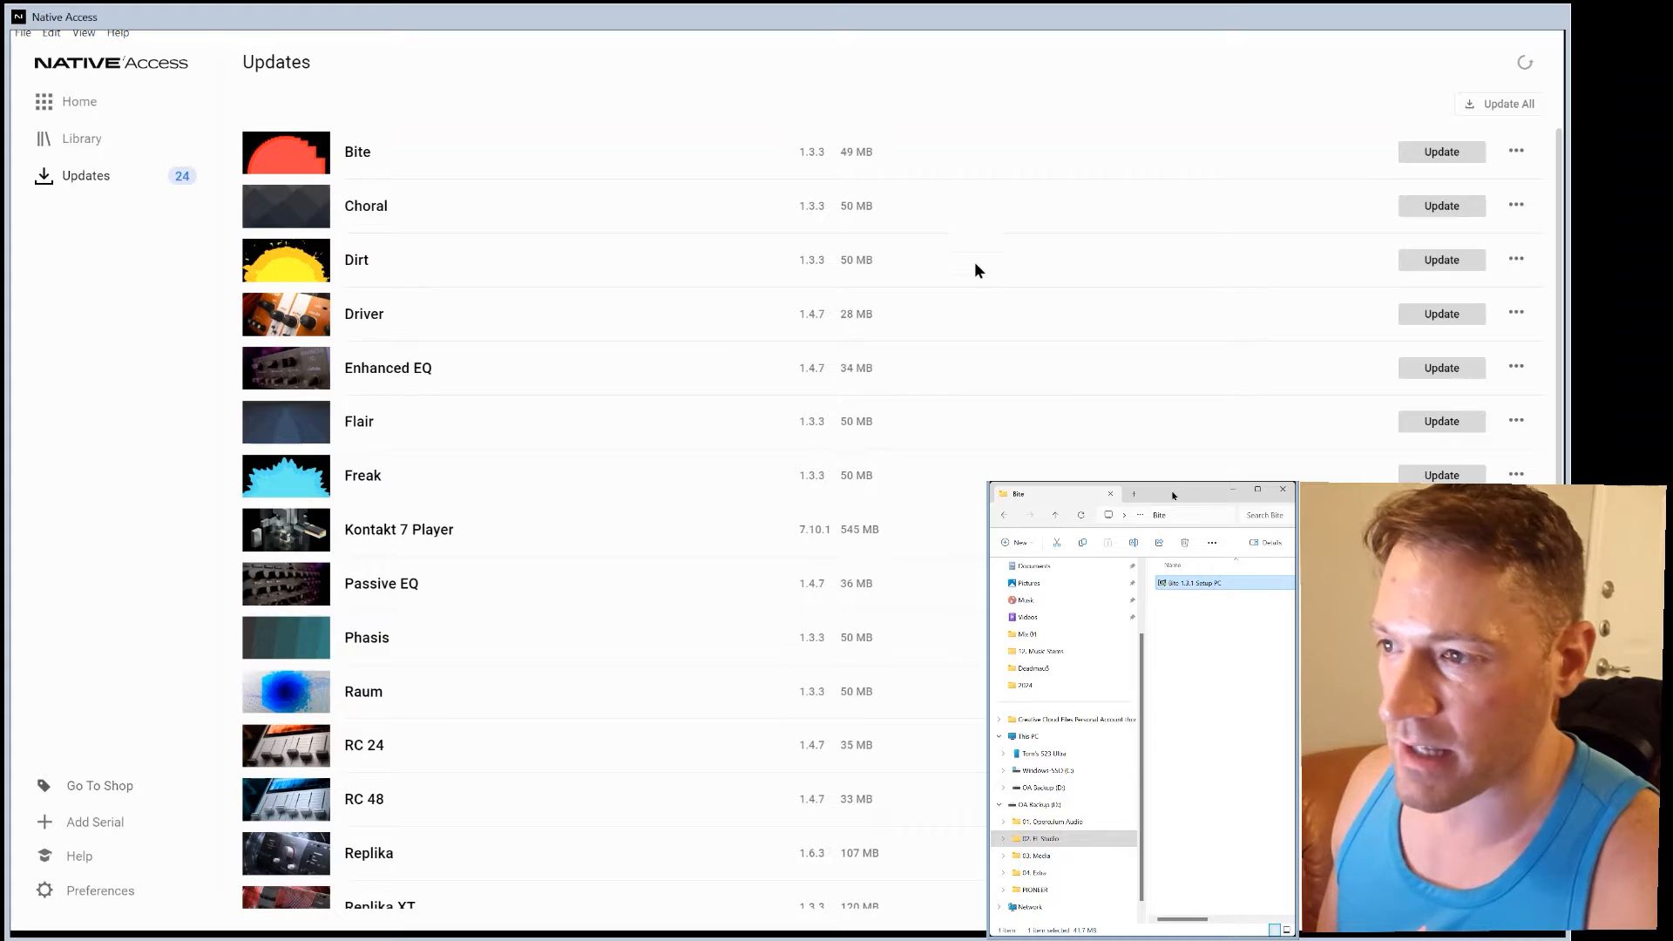
{"action": "left_click", "coordinate": [1166, 514]}
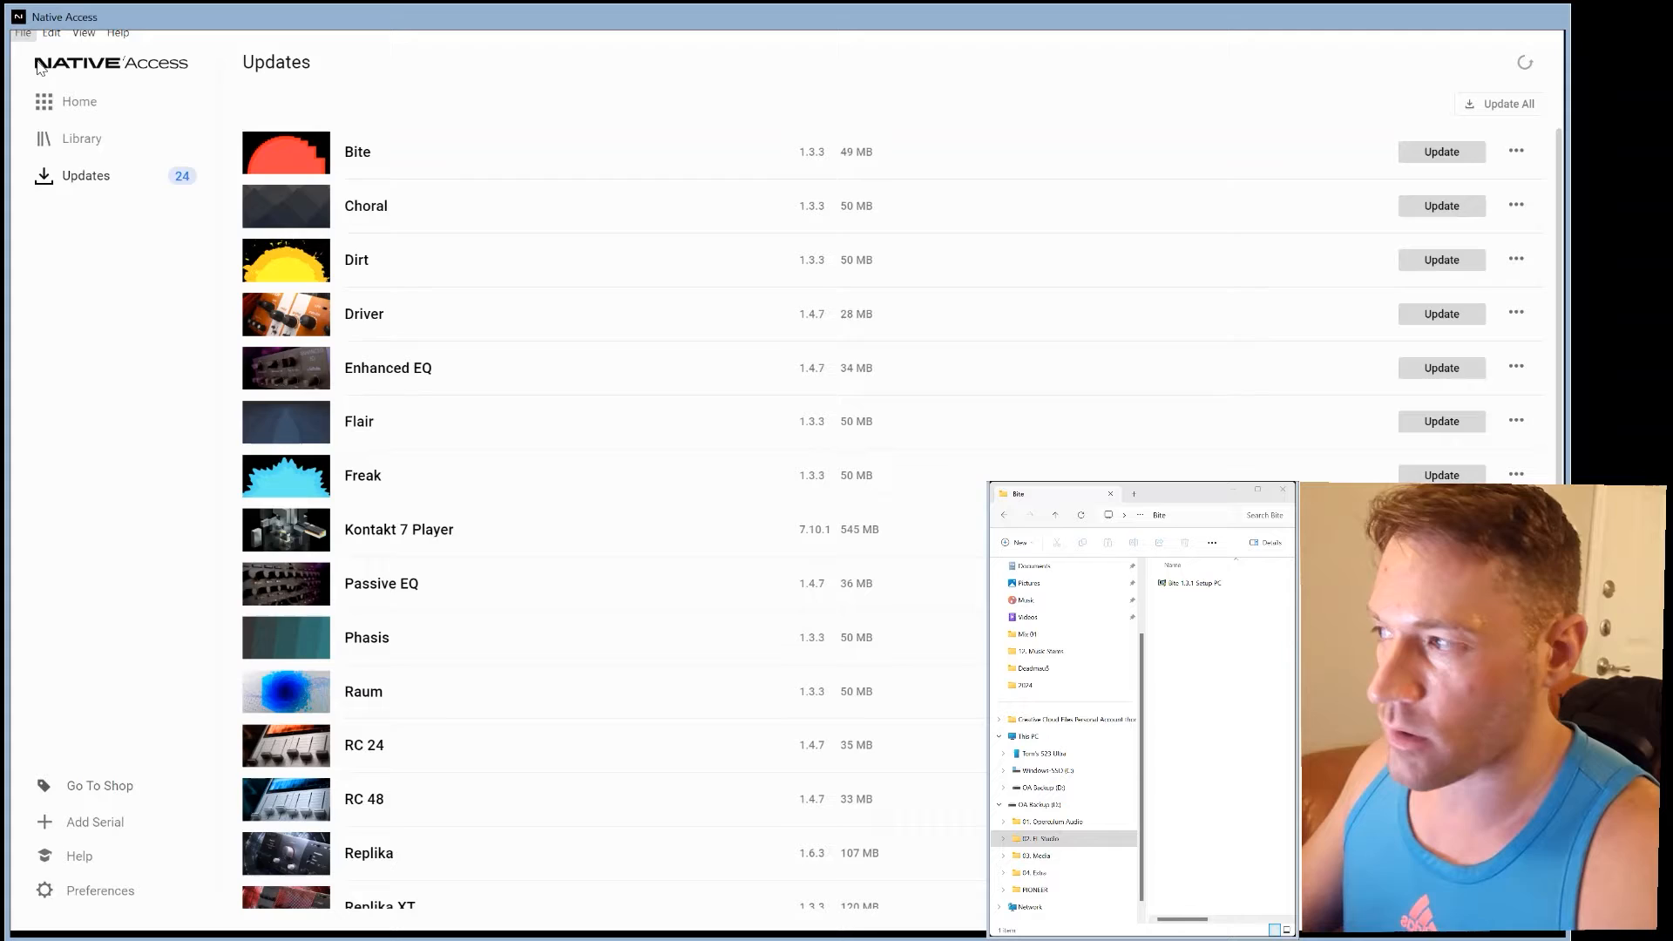
{"action": "left_click", "coordinate": [101, 890]}
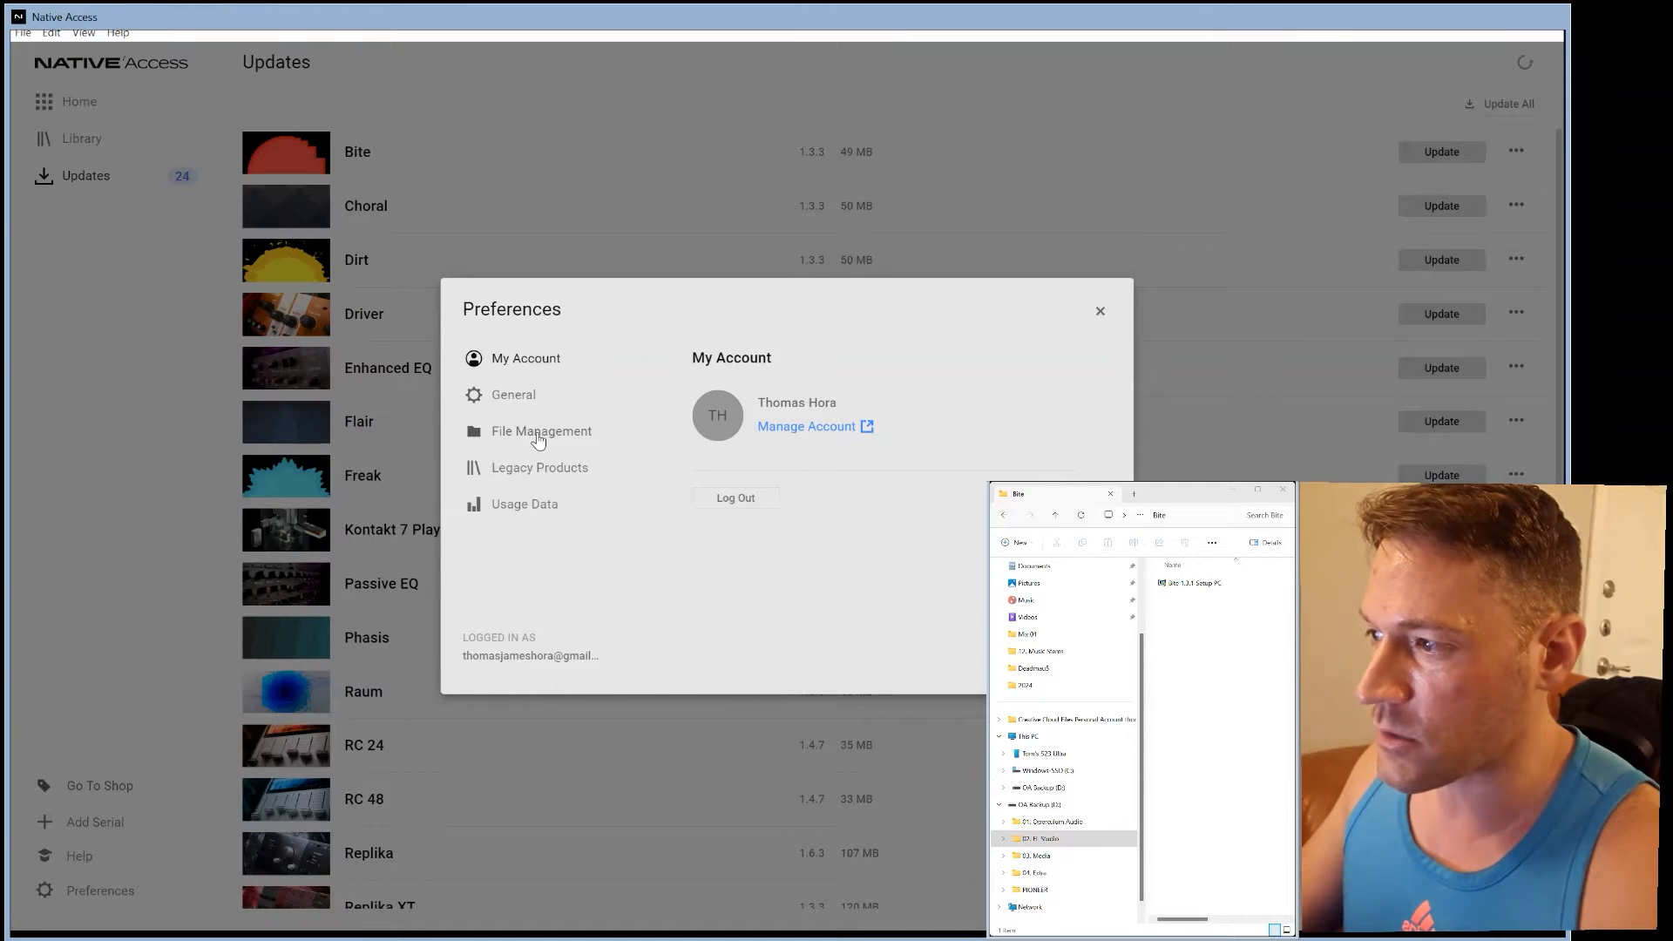
{"action": "left_click", "coordinate": [540, 432]}
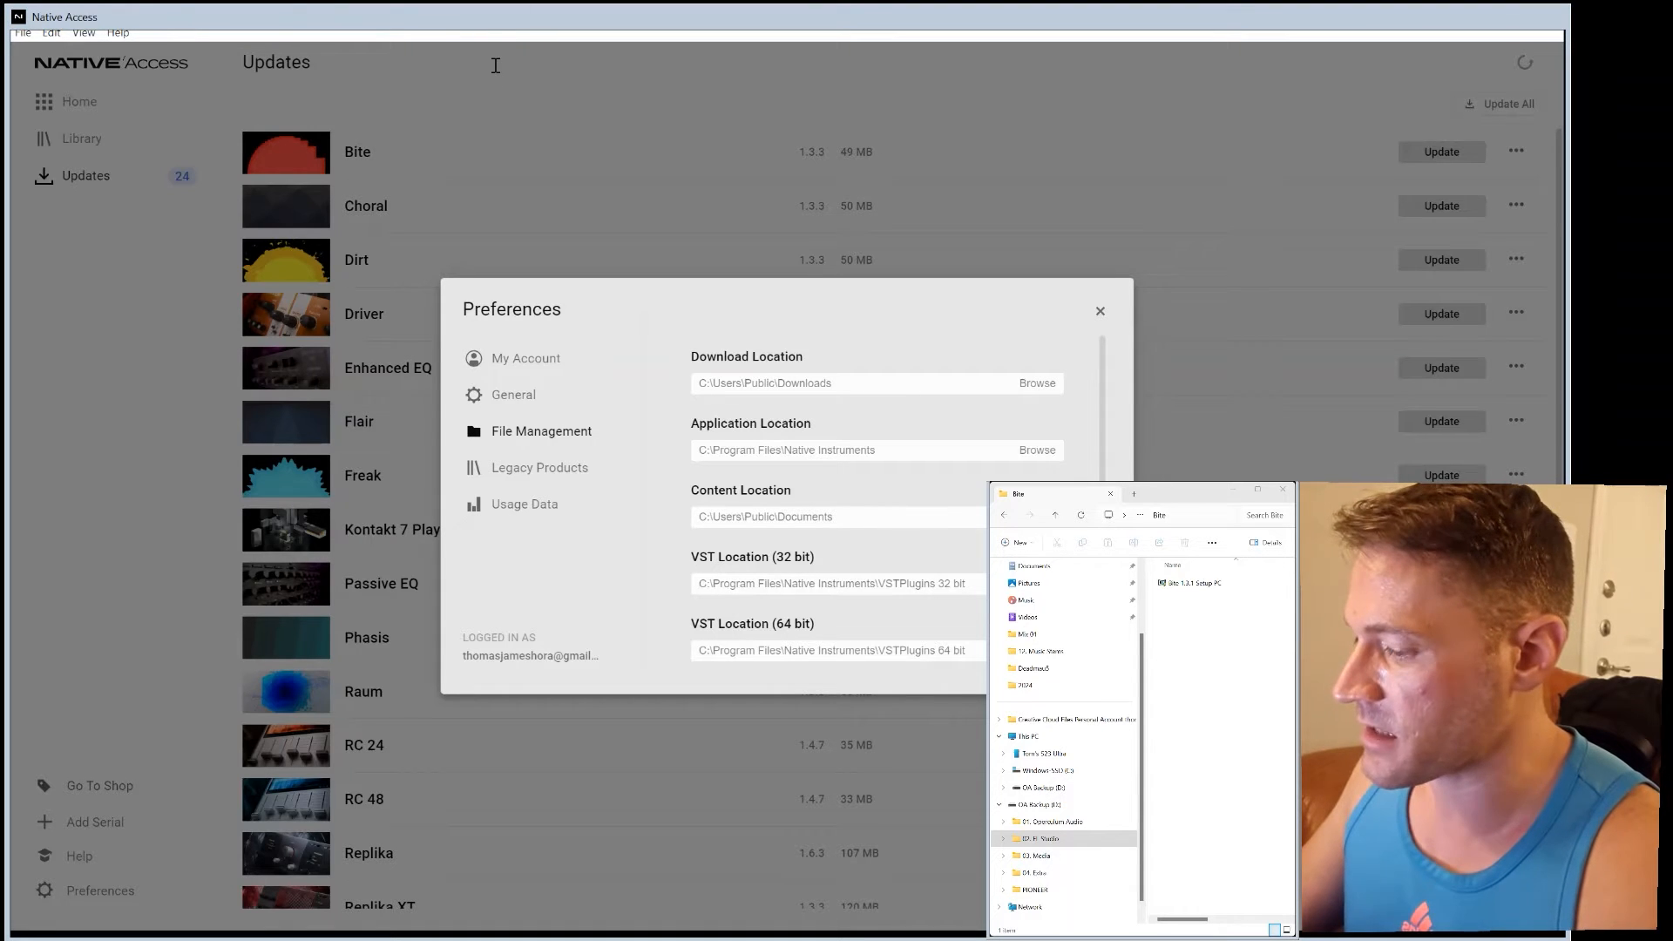
{"action": "mouse_move", "coordinate": [926, 427]}
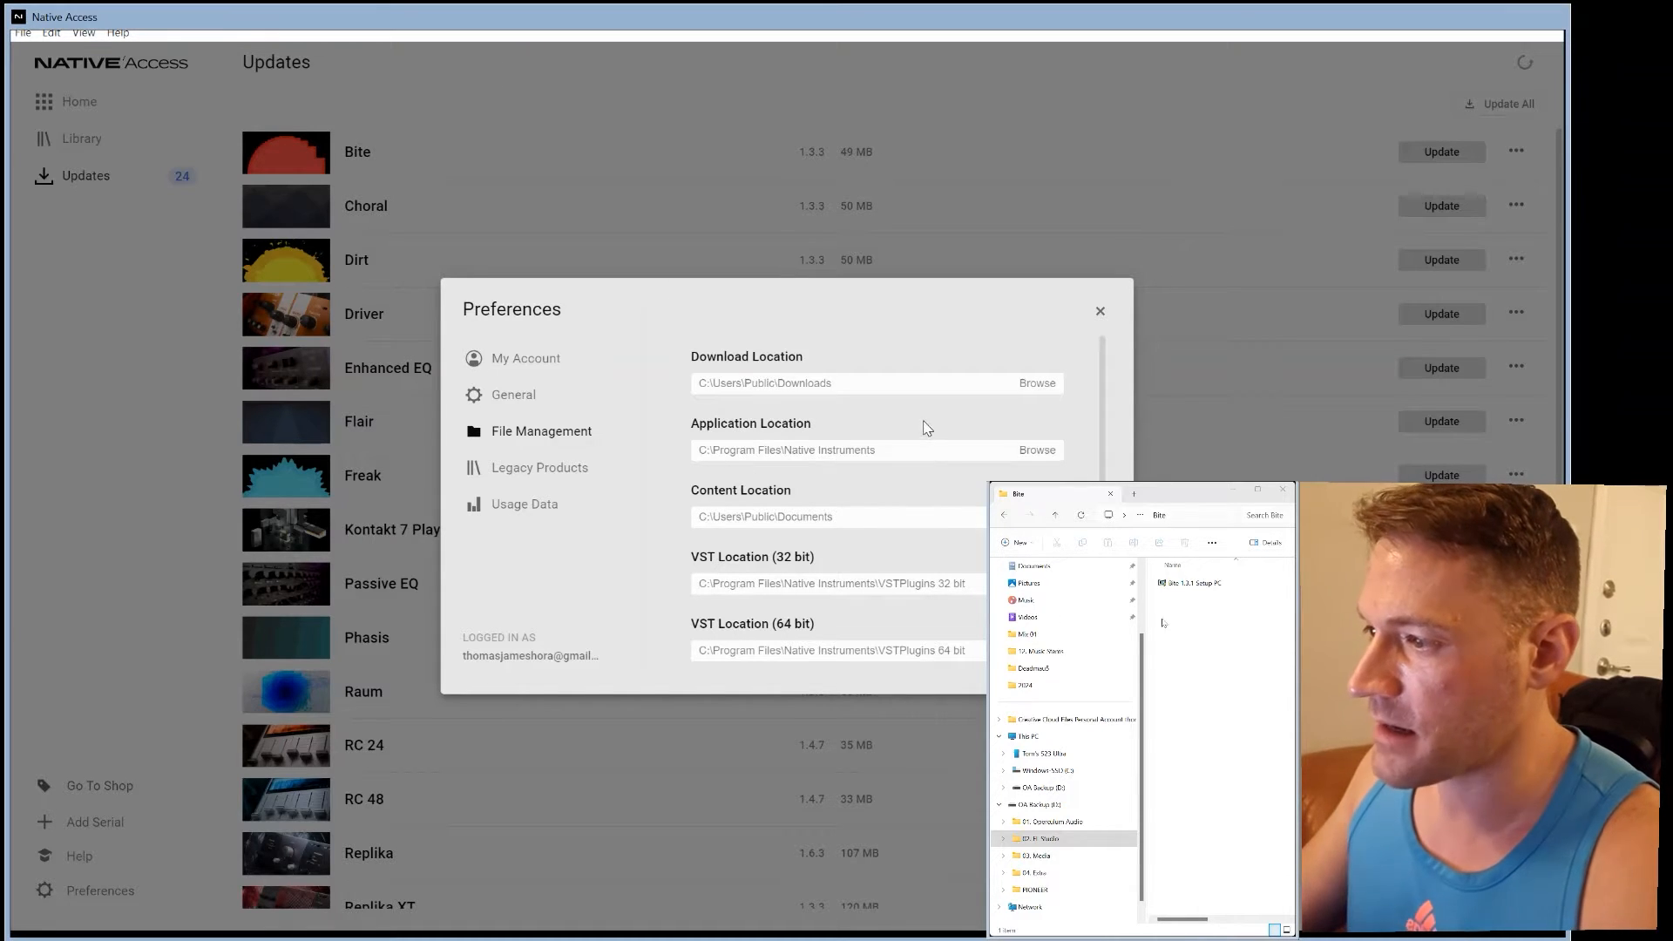
{"action": "left_click", "coordinate": [1102, 310]}
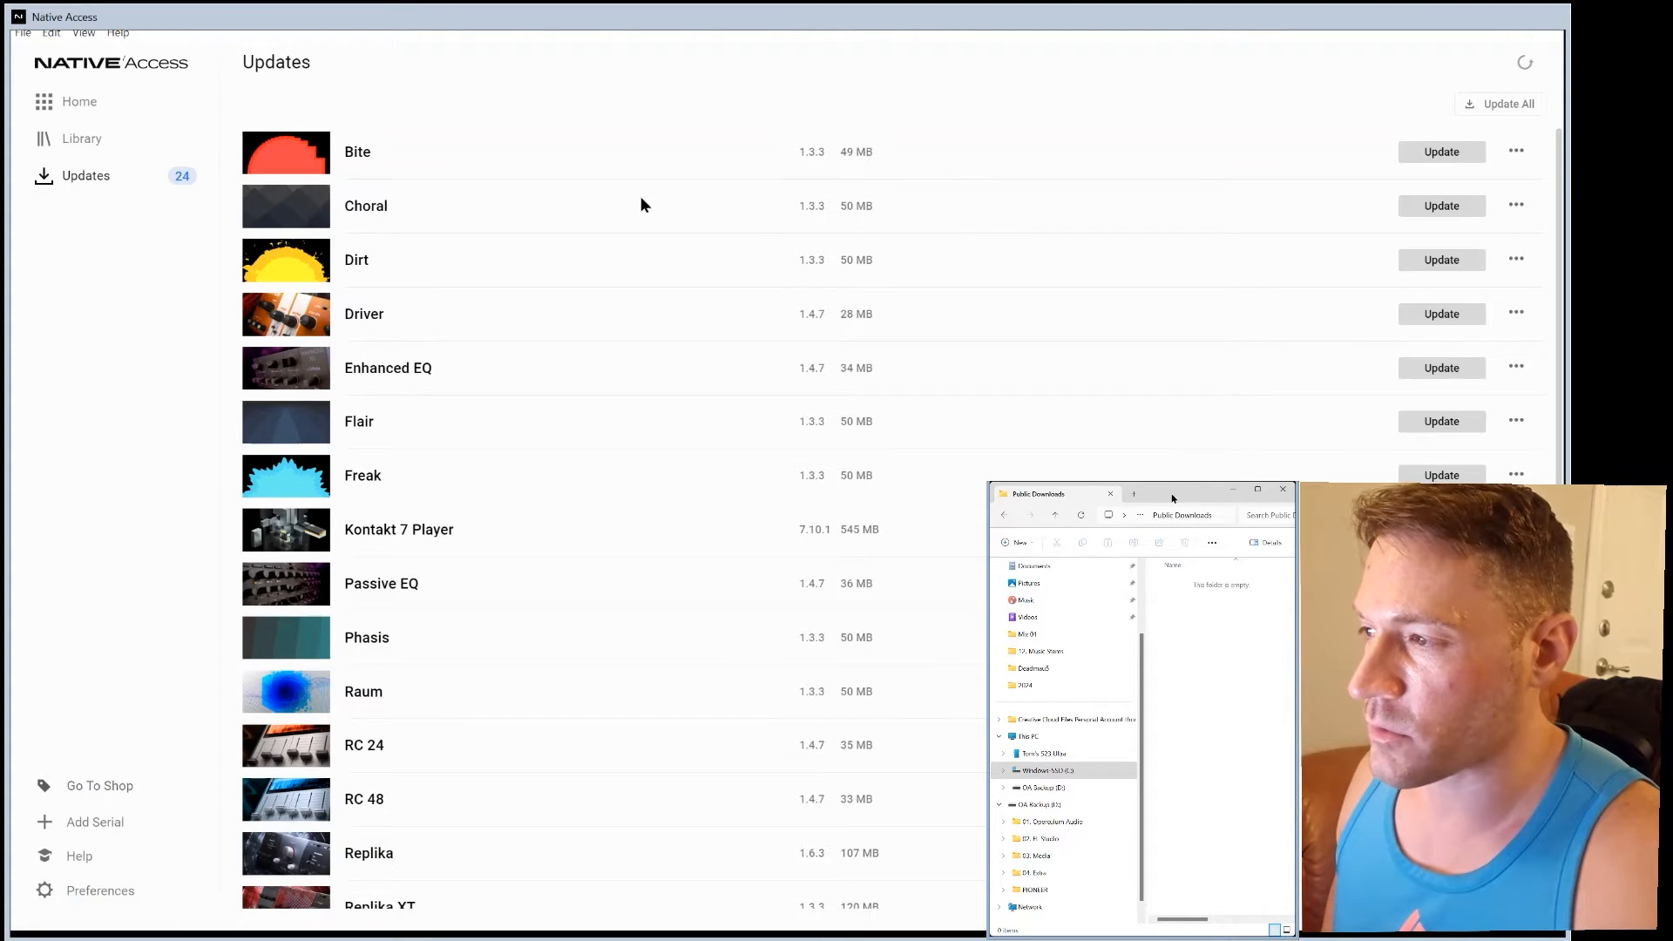
{"action": "mouse_move", "coordinate": [879, 171]}
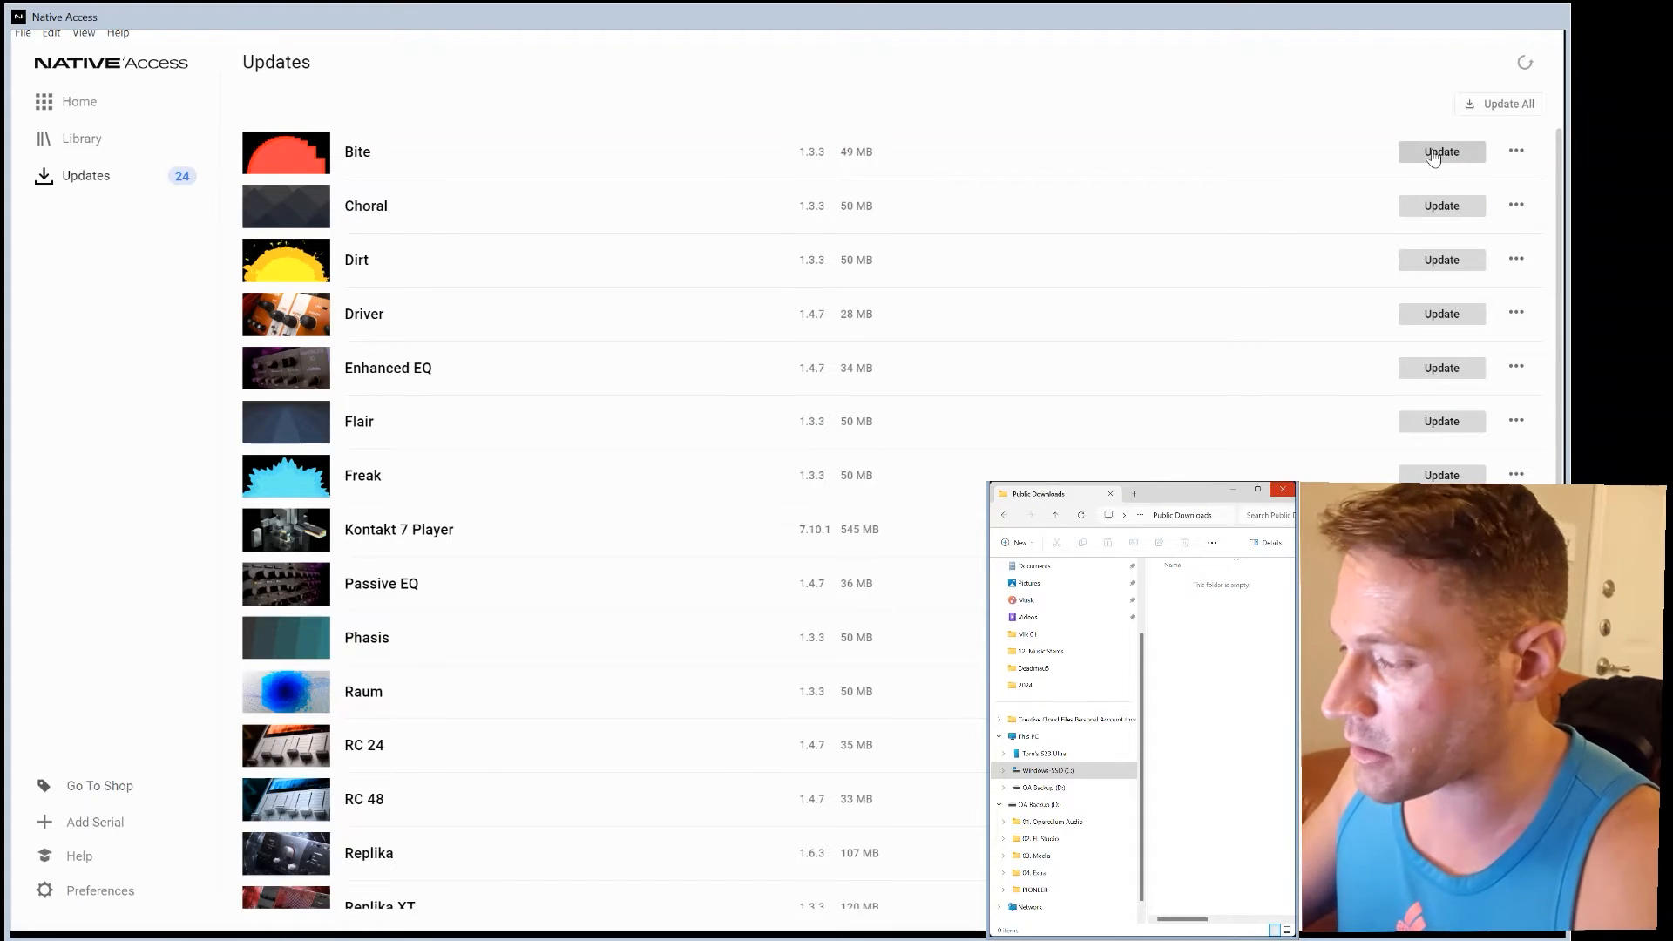
- Install the Bite 1.3.3 update and select its new setup file in the Bite_Installer download folder
{"action": "left_click", "coordinate": [1441, 151]}
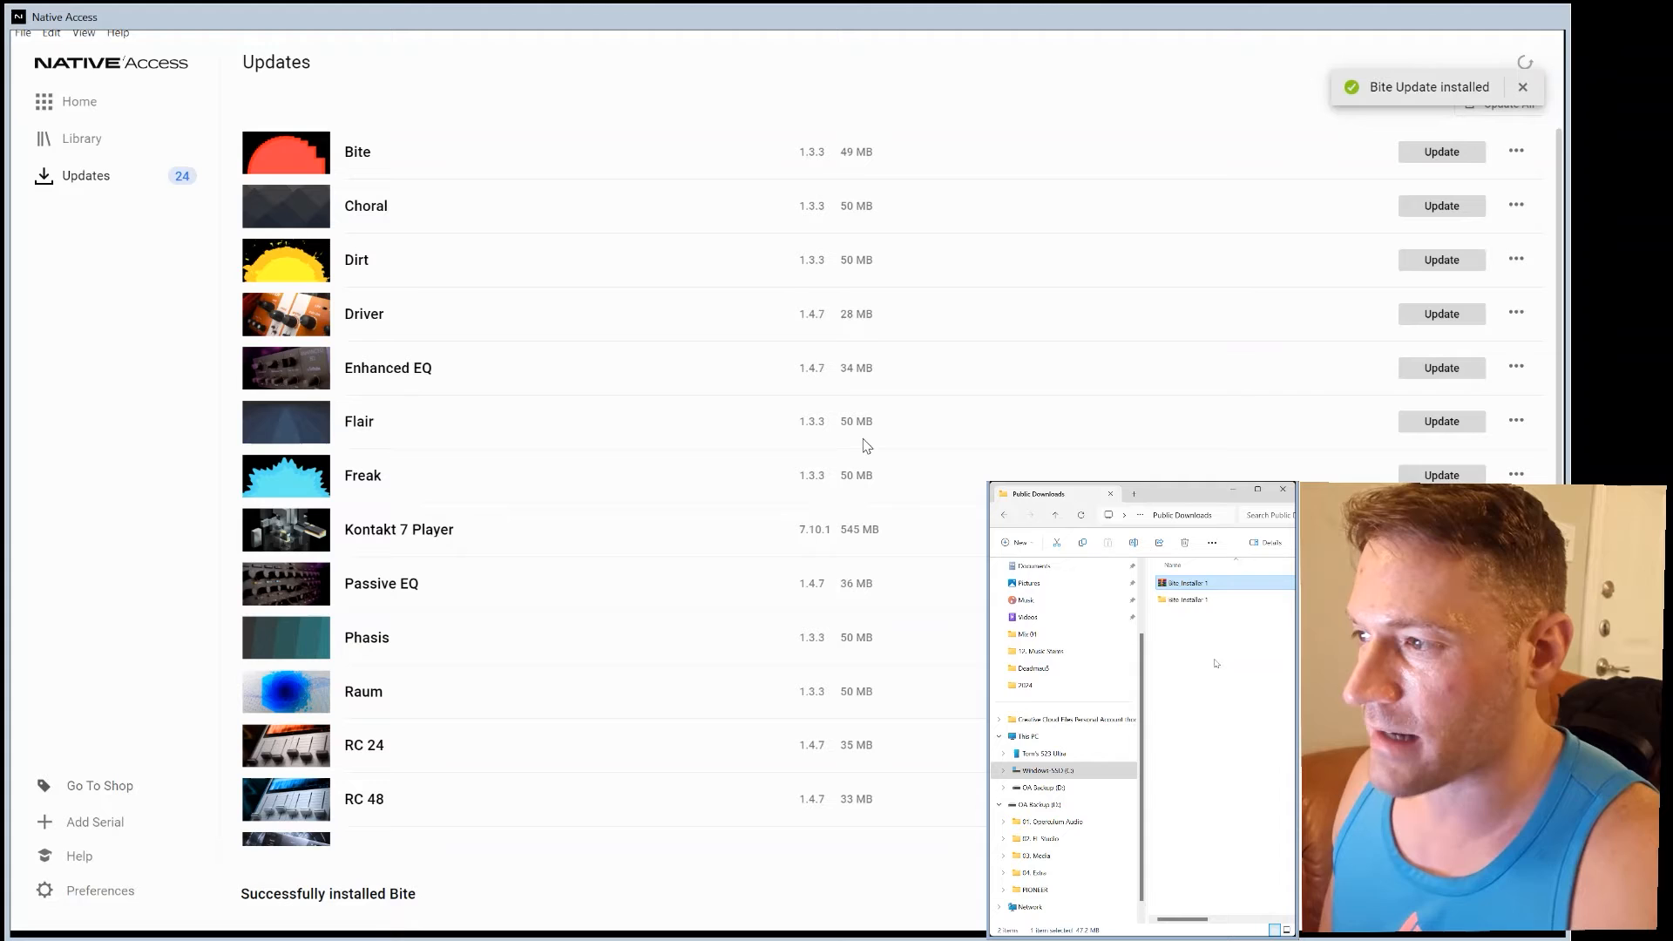
{"action": "double_click", "coordinate": [1185, 582]}
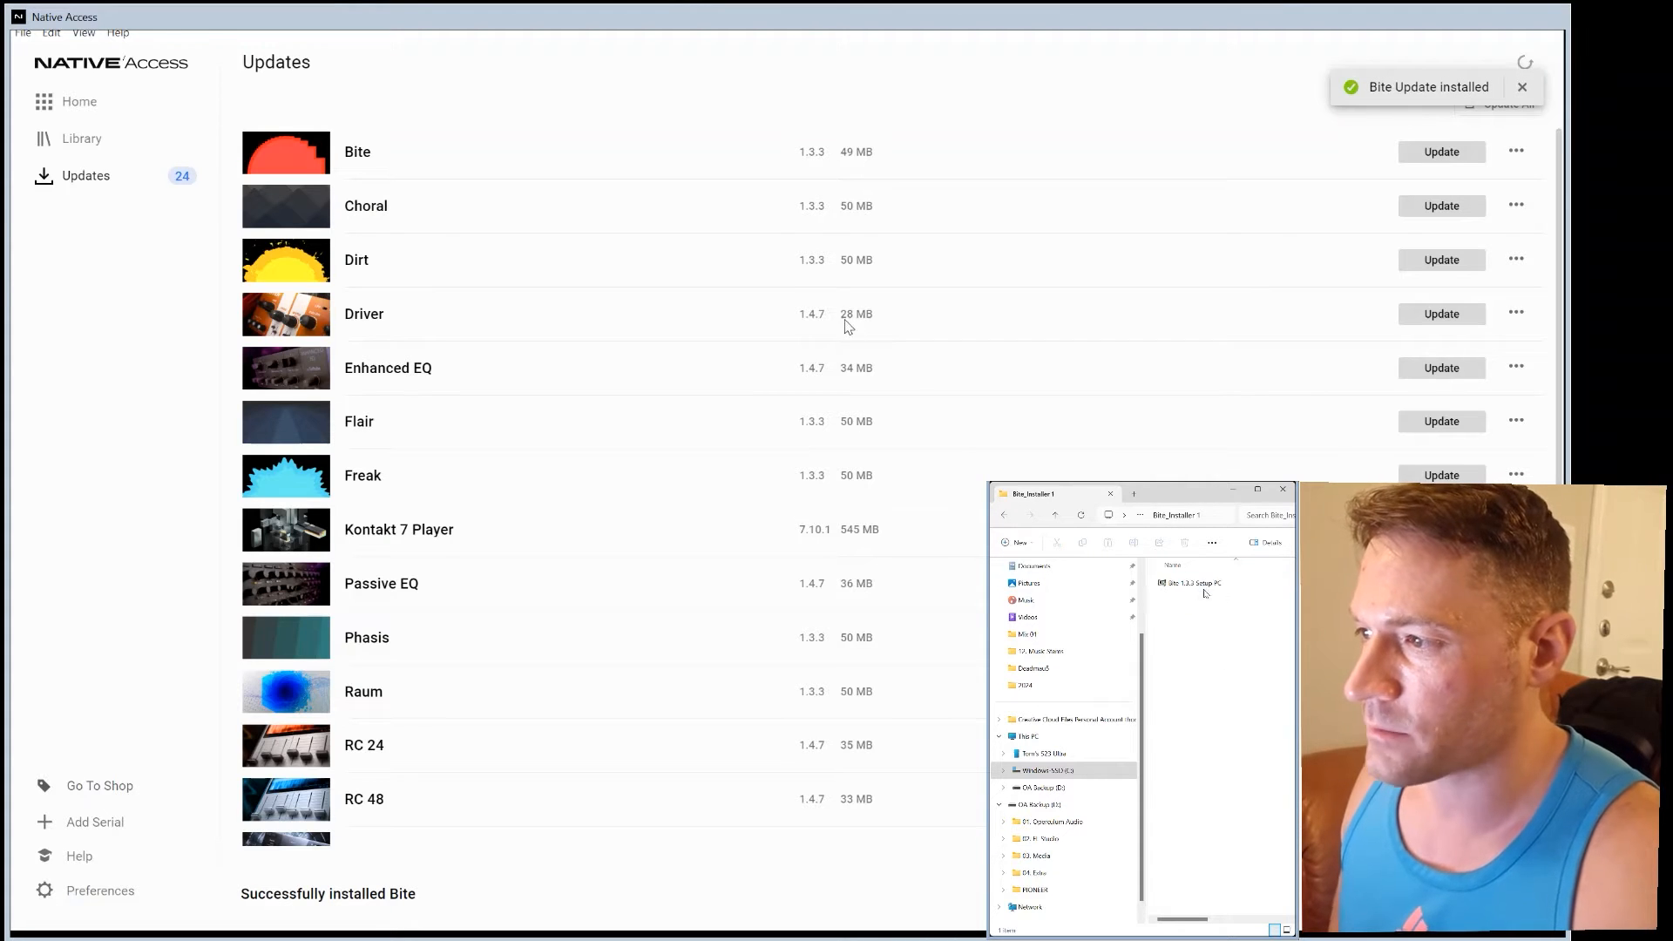
{"action": "left_click", "coordinate": [1190, 582]}
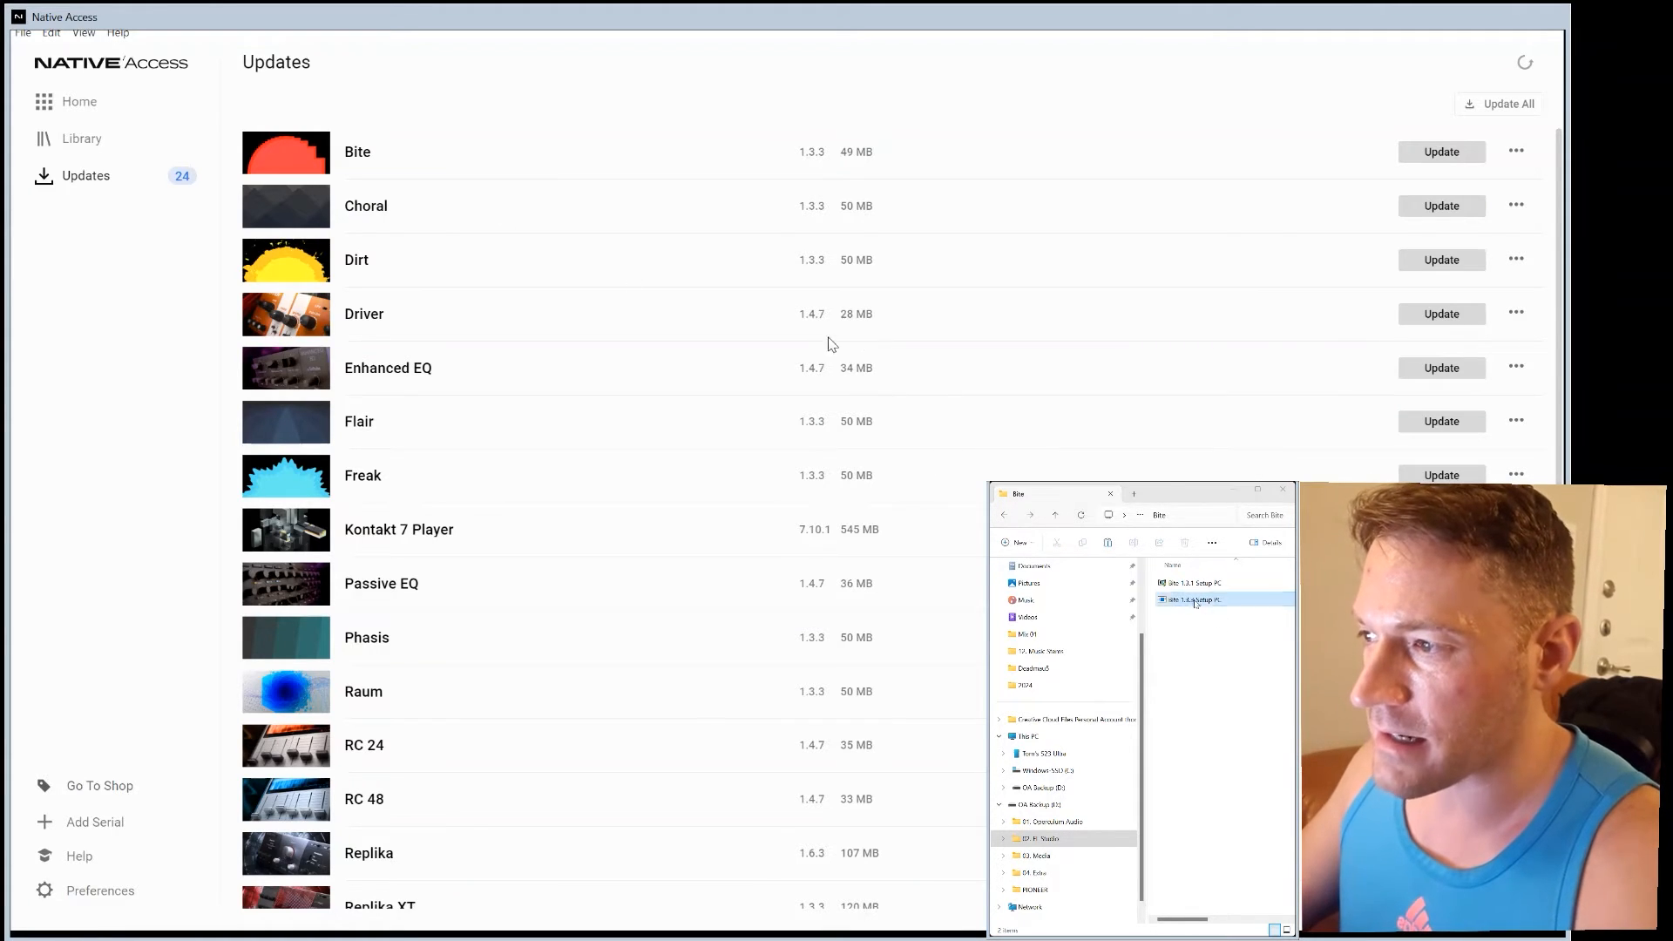
- Select the old Bite setup file in the backup Bite folder for deletion
{"action": "left_click", "coordinate": [1199, 582]}
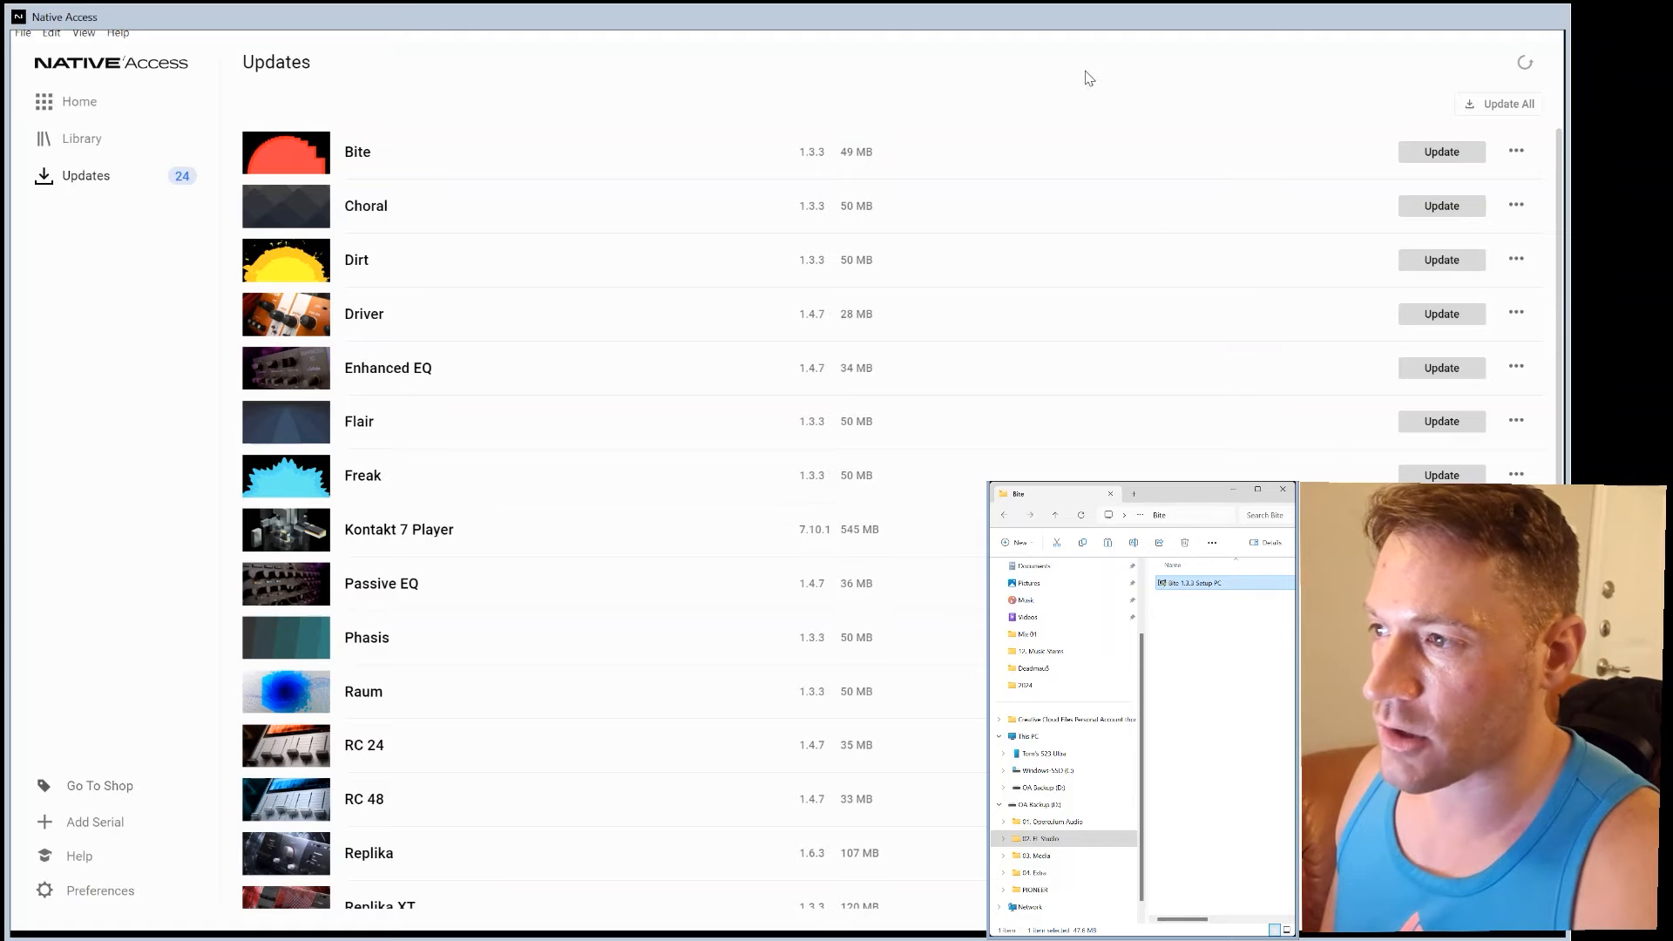
{"action": "mouse_move", "coordinate": [1439, 163]}
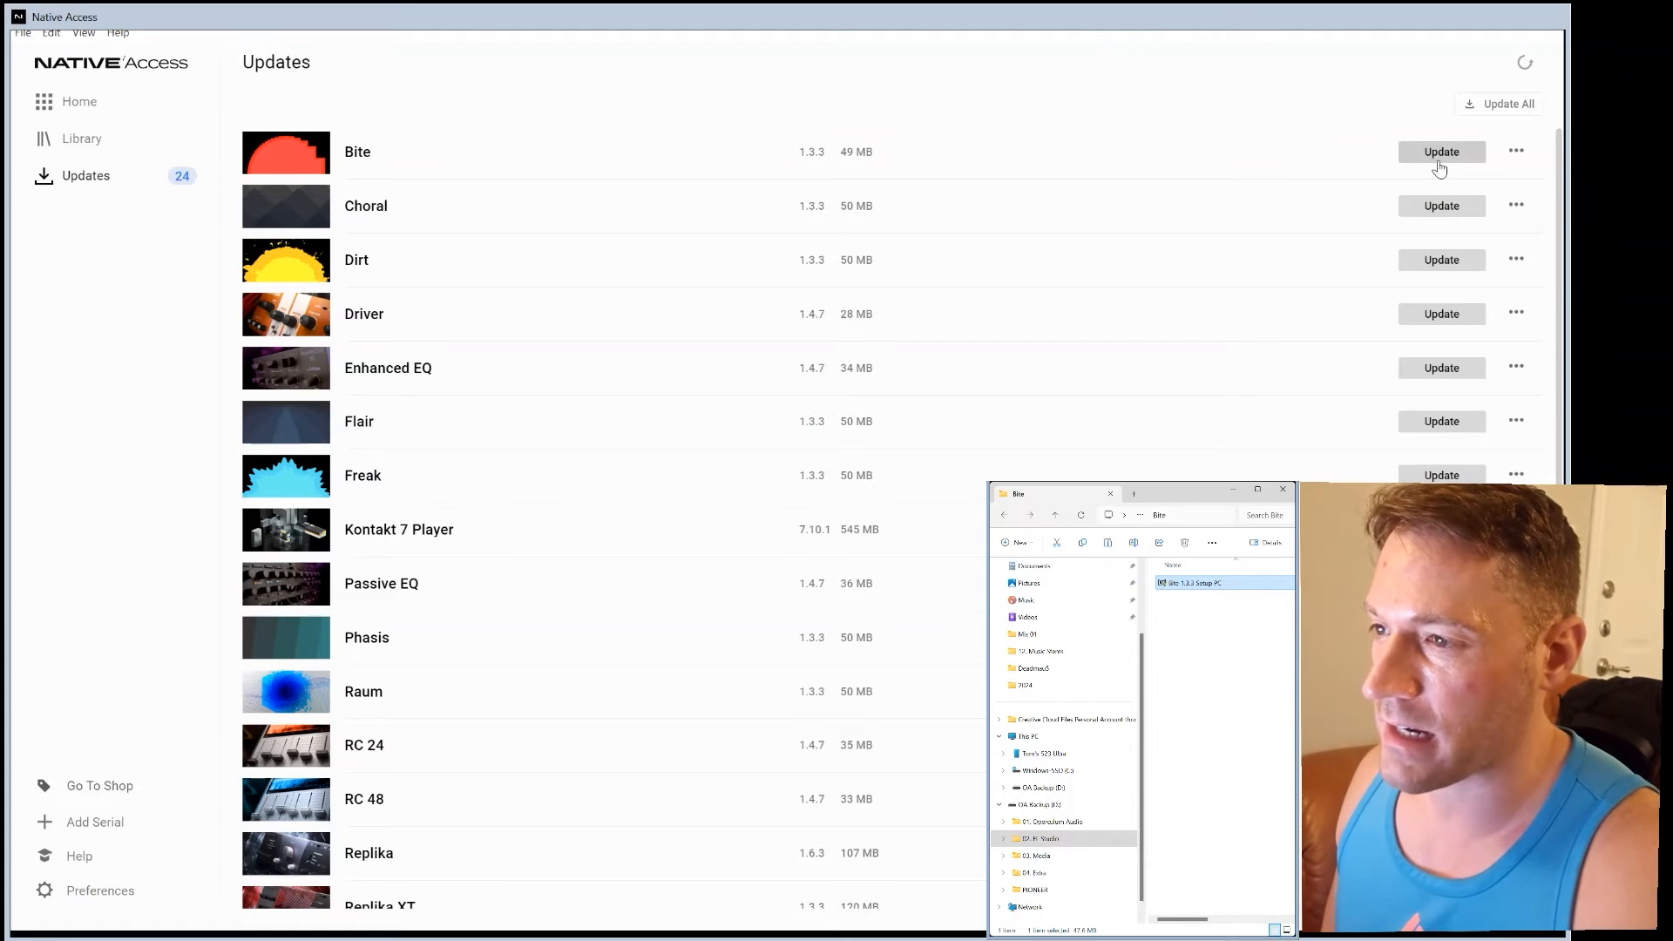
{"action": "mouse_move", "coordinate": [1185, 258]}
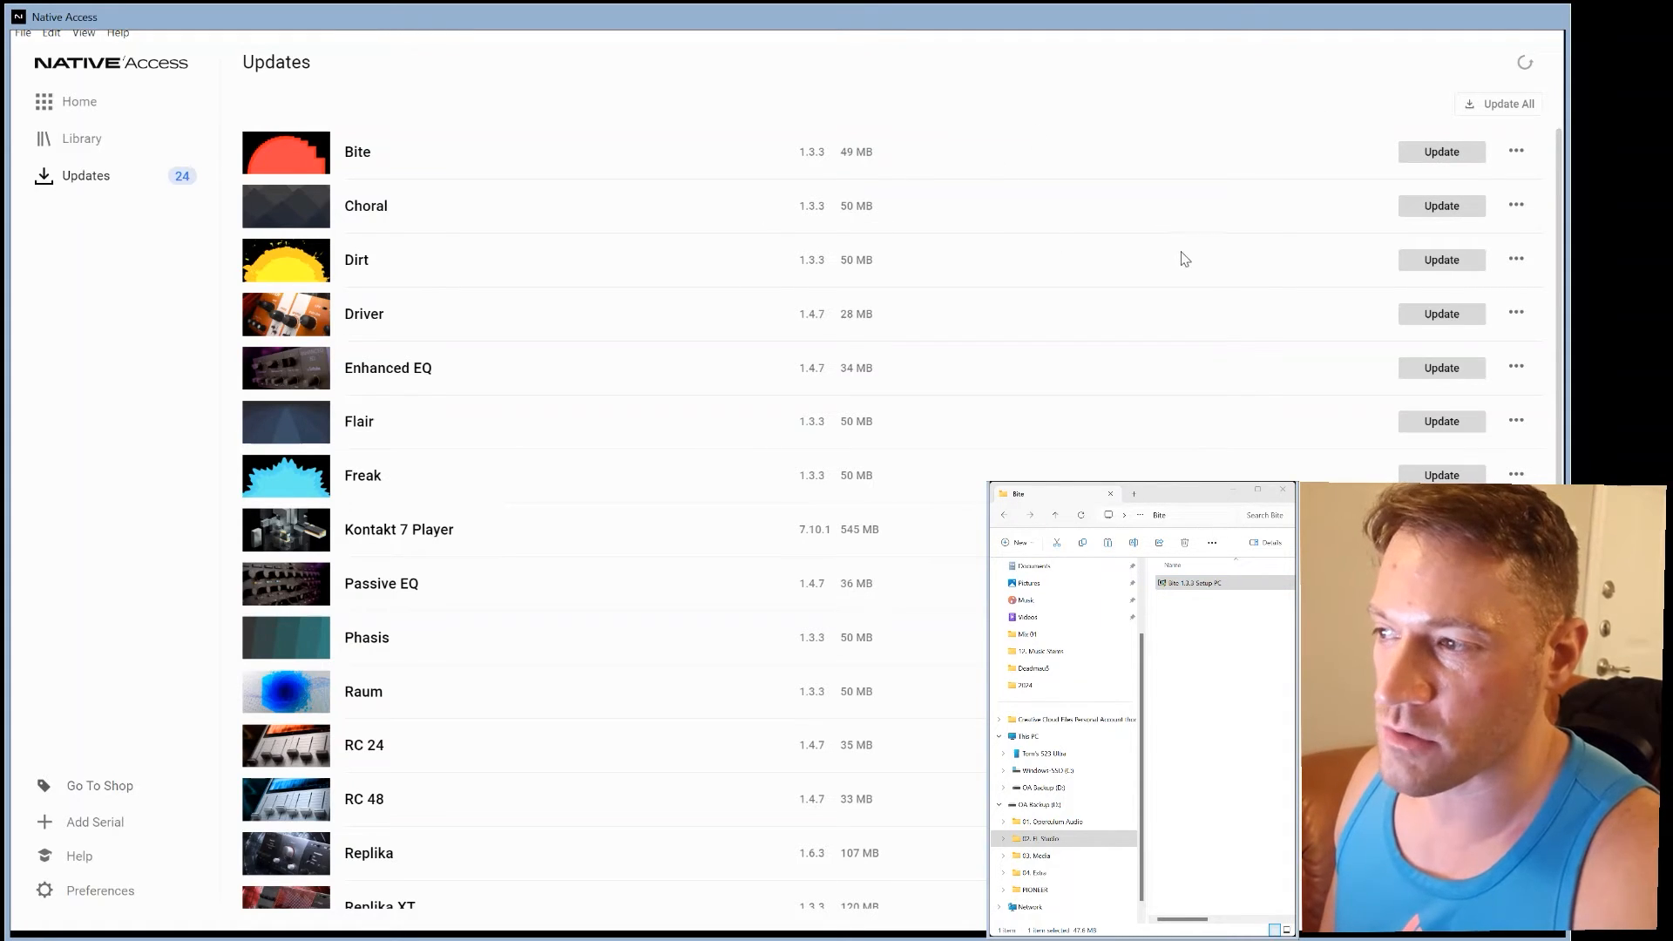
{"action": "mouse_move", "coordinate": [1217, 237]}
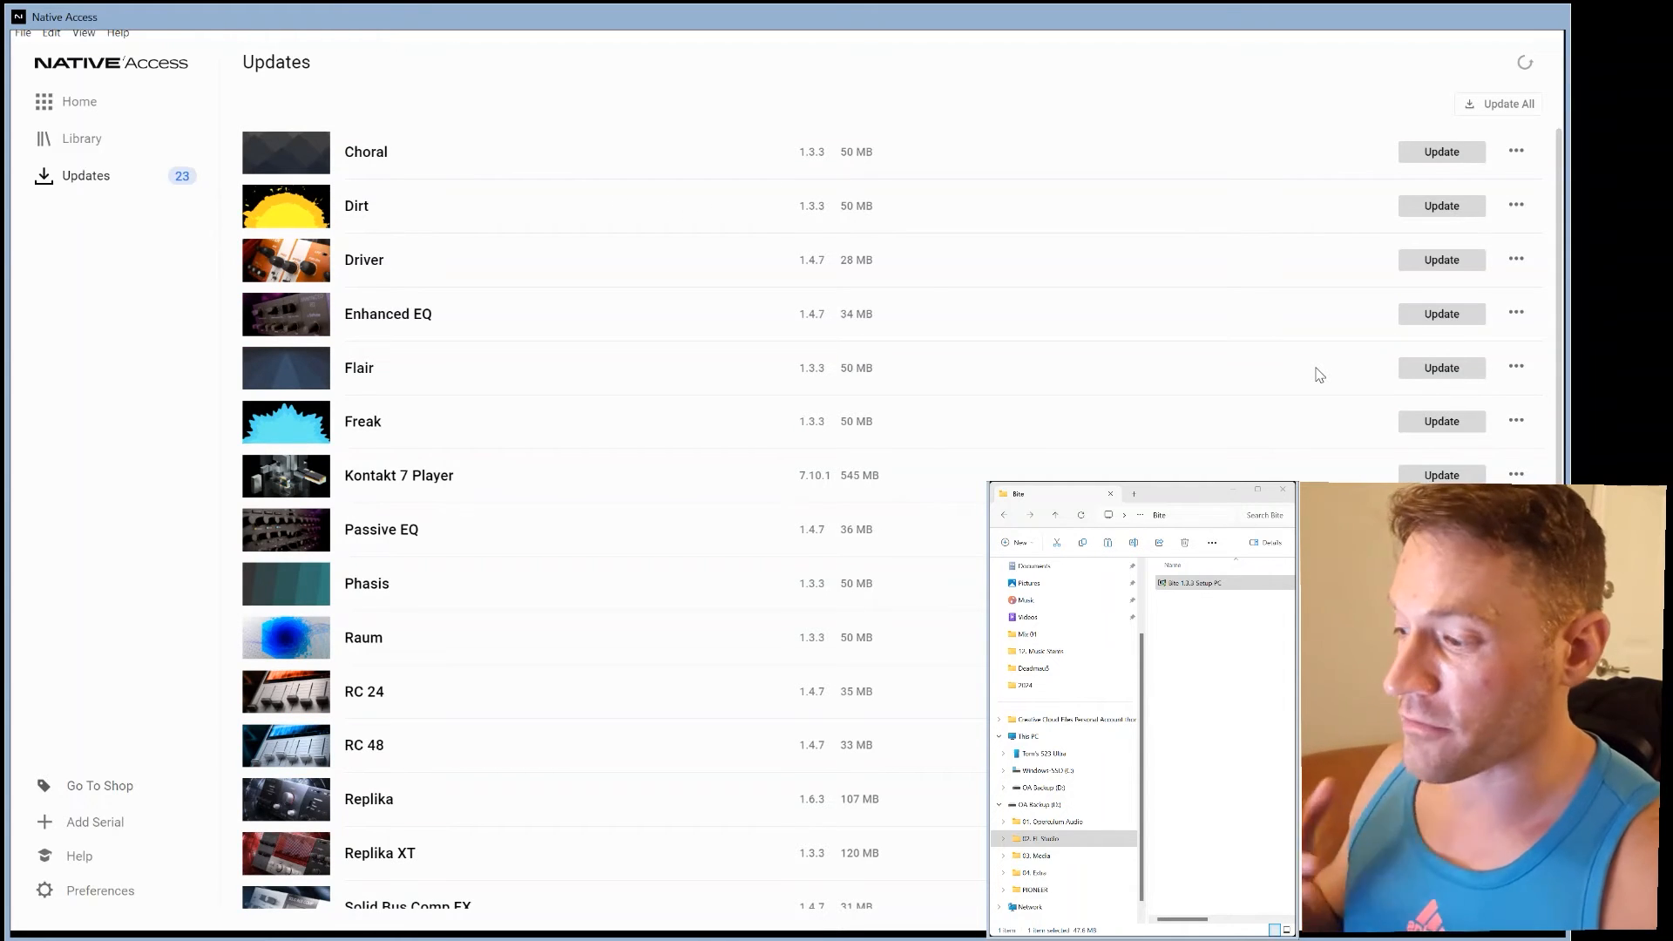
- Scroll the Updates list, now down to 23 with Bite gone
{"action": "scroll", "scroll_direction": "down", "scroll_amount": 3}
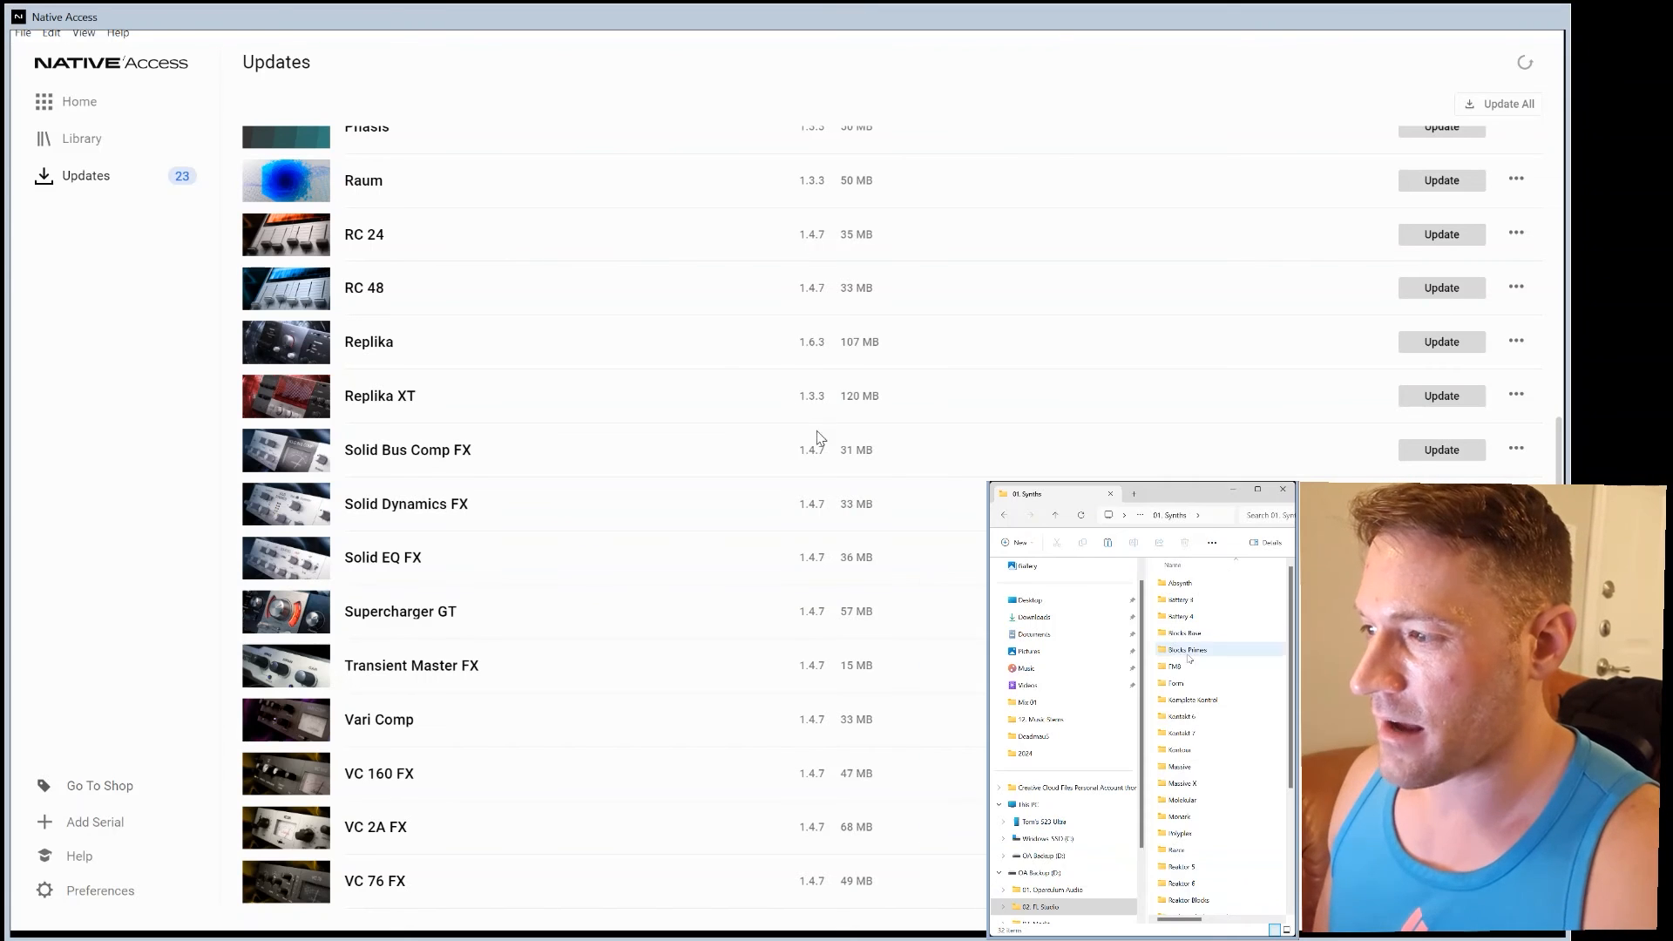
- Browse the backup 01. Synths folder and select an instrument folder
{"action": "scroll", "scroll_direction": "down", "scroll_amount": 3}
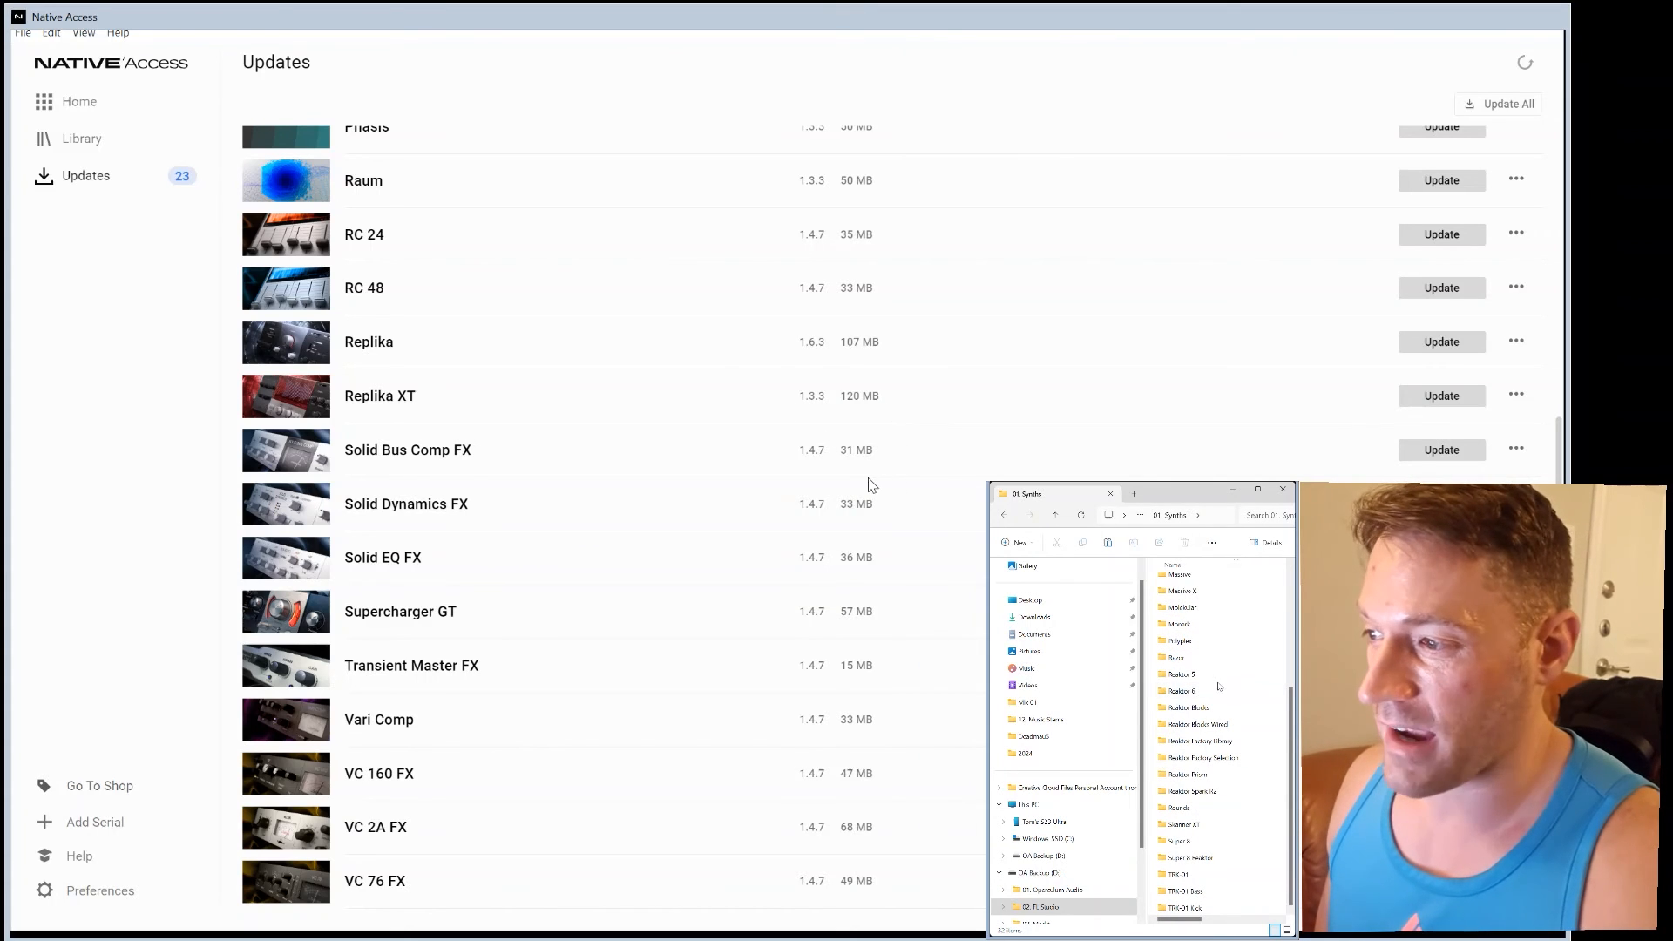
{"action": "left_click", "coordinate": [1183, 690]}
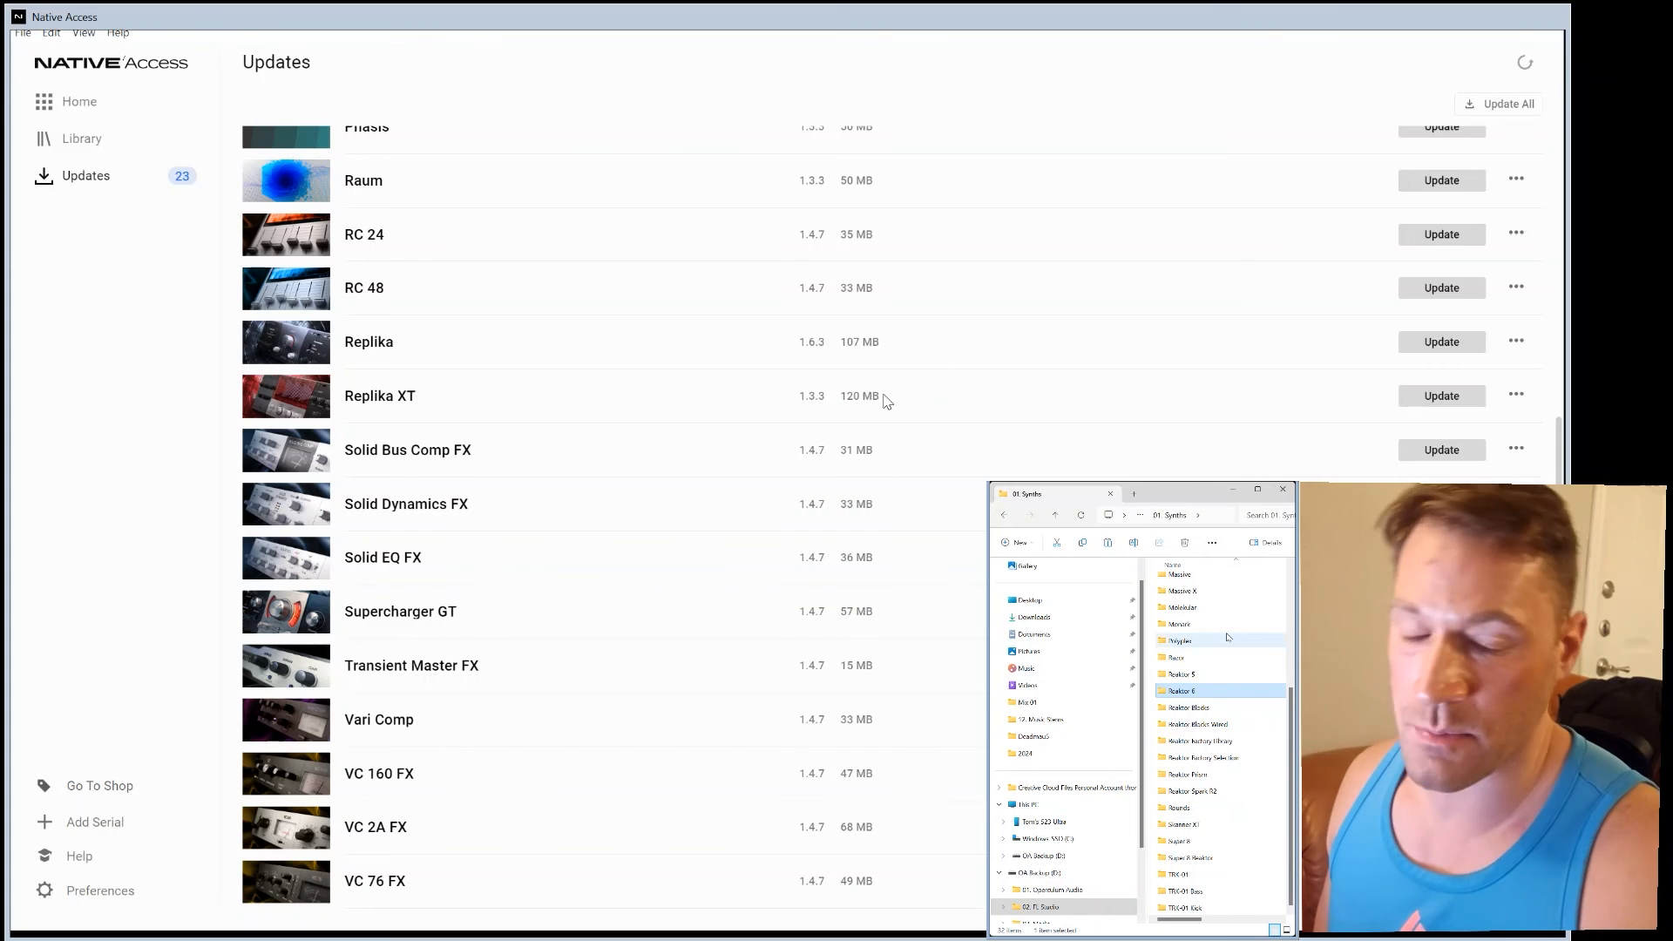